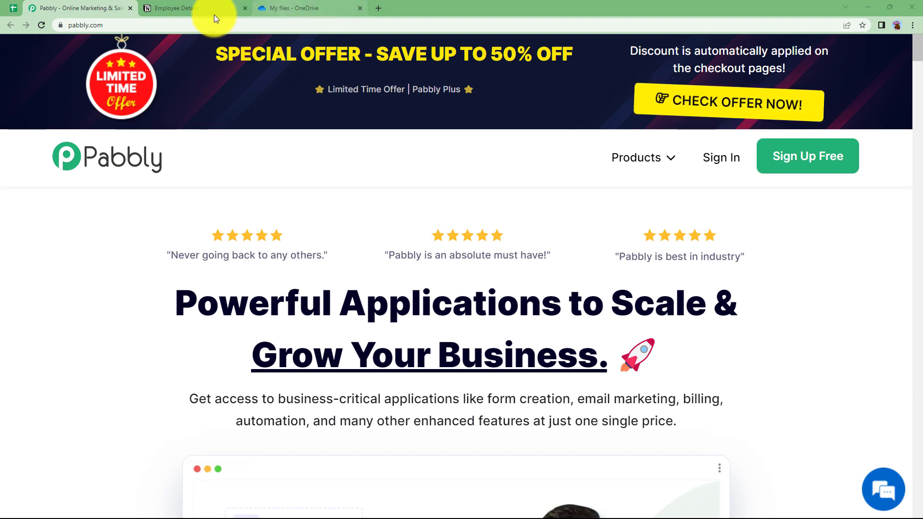
Sign in on pabbly.com and access Pabbly Connect from the All Apps list
click(176, 7)
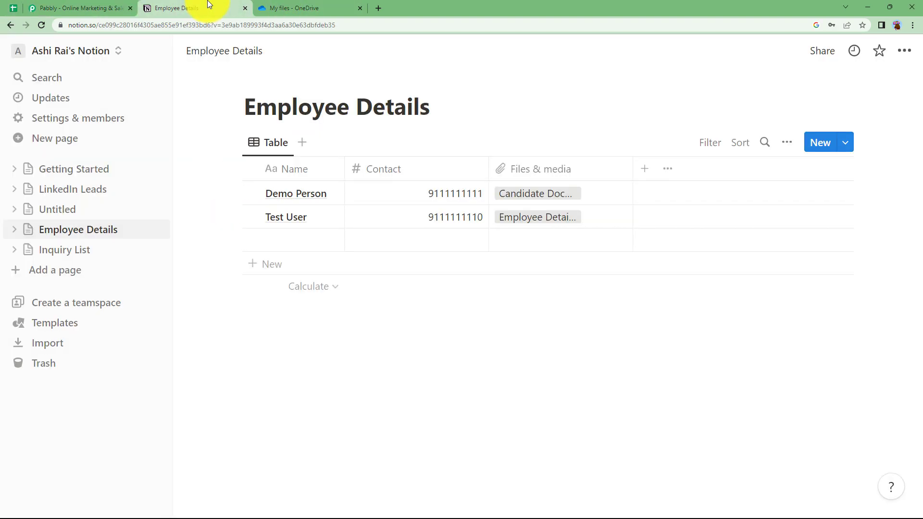
mouse_move(355, 169)
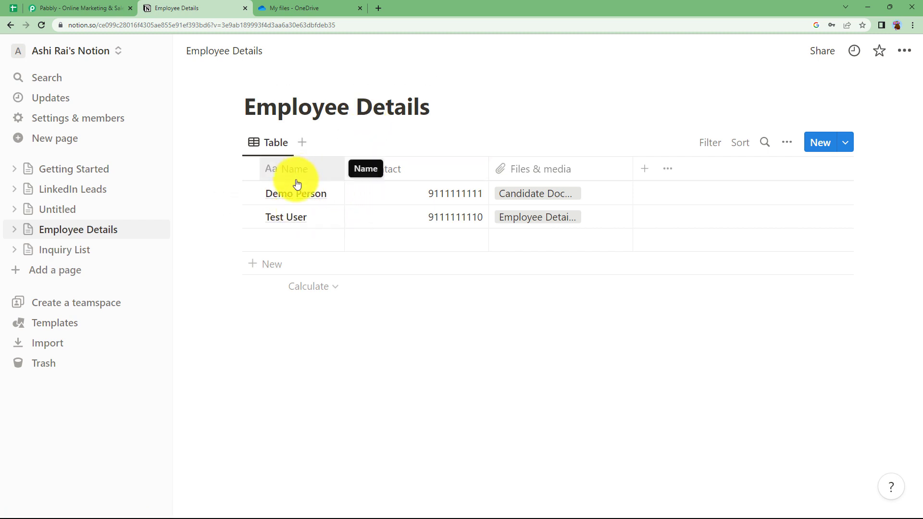
click(80, 8)
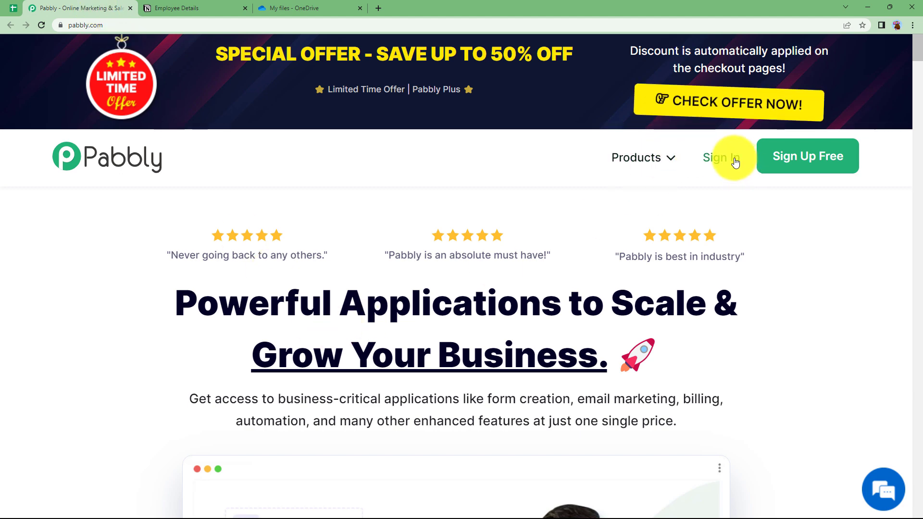
click(721, 157)
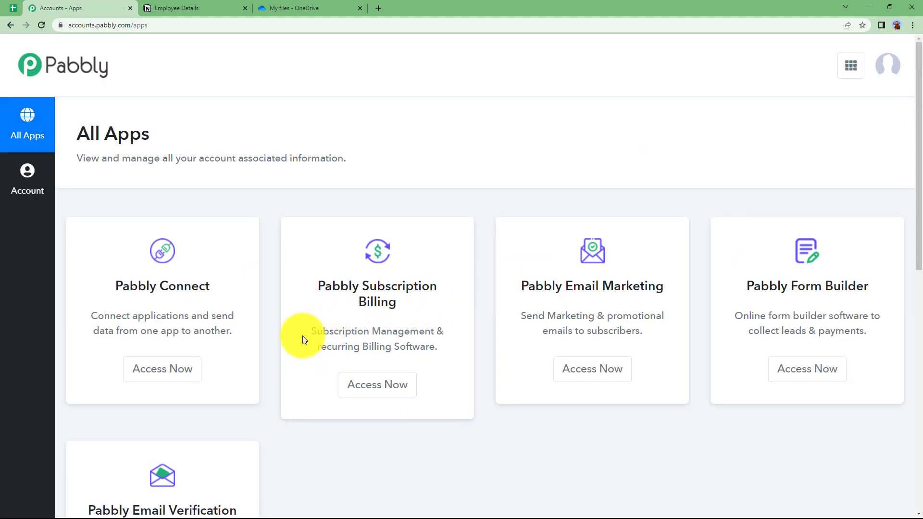
scroll(down, 3)
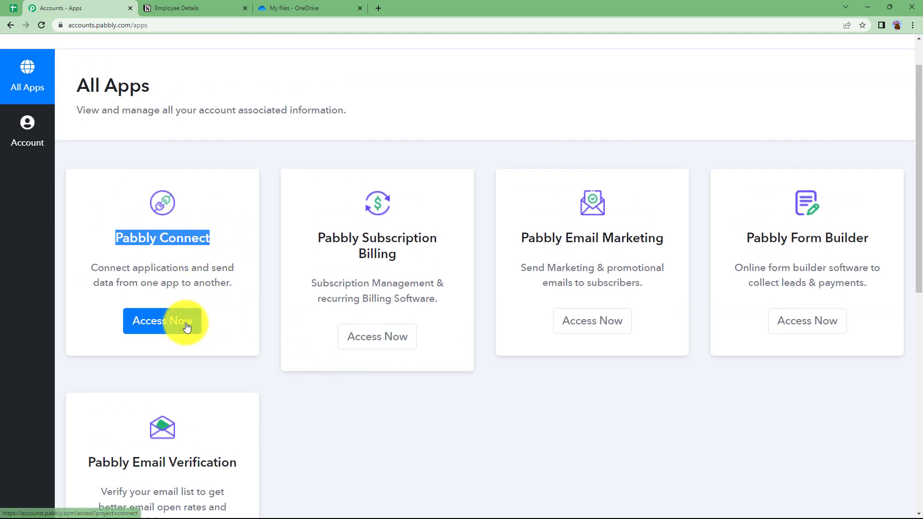
click(161, 321)
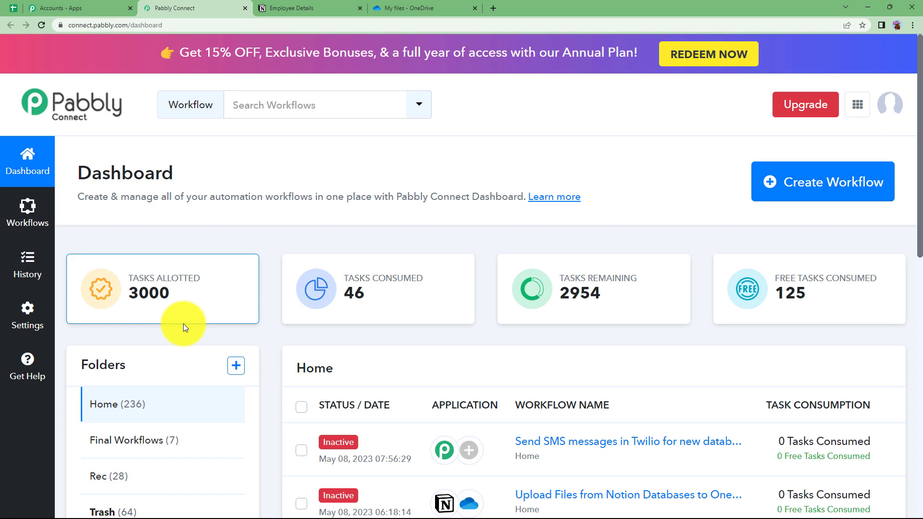
mouse_move(184, 319)
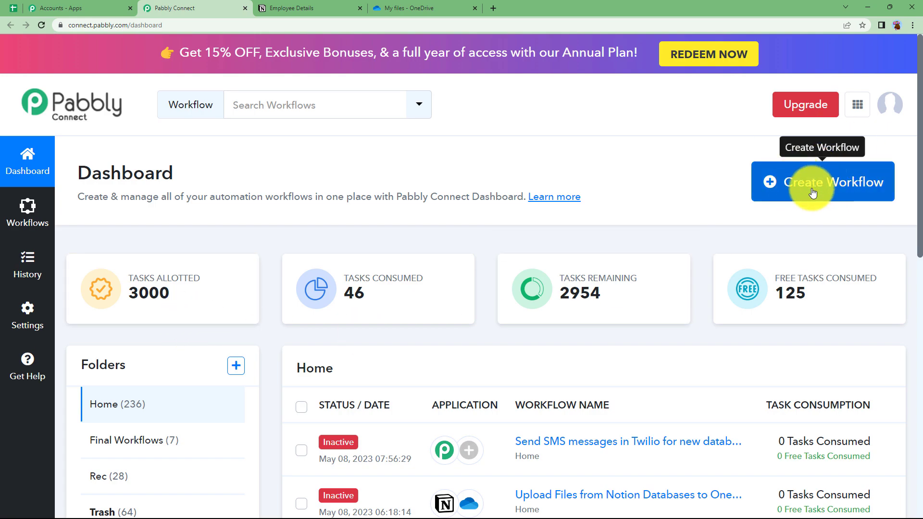
Create a new workflow named for uploading files from the Notion database
click(822, 181)
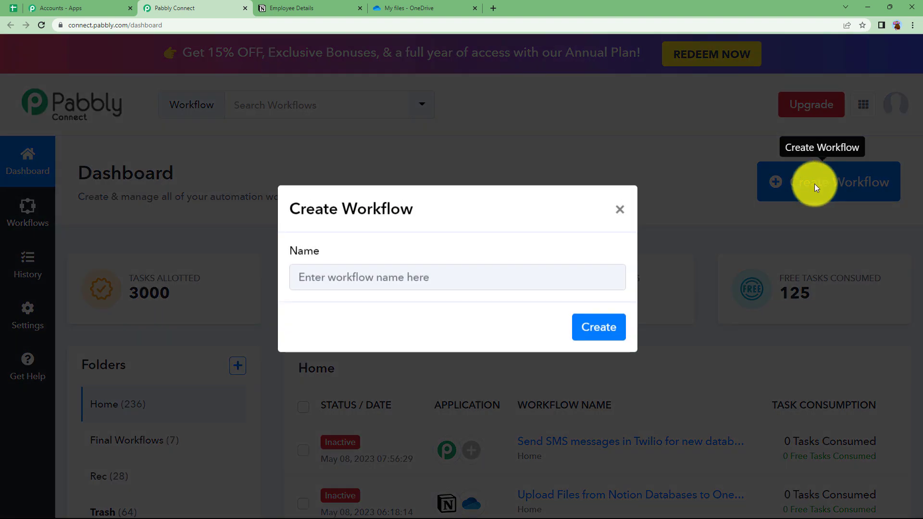
click(457, 284)
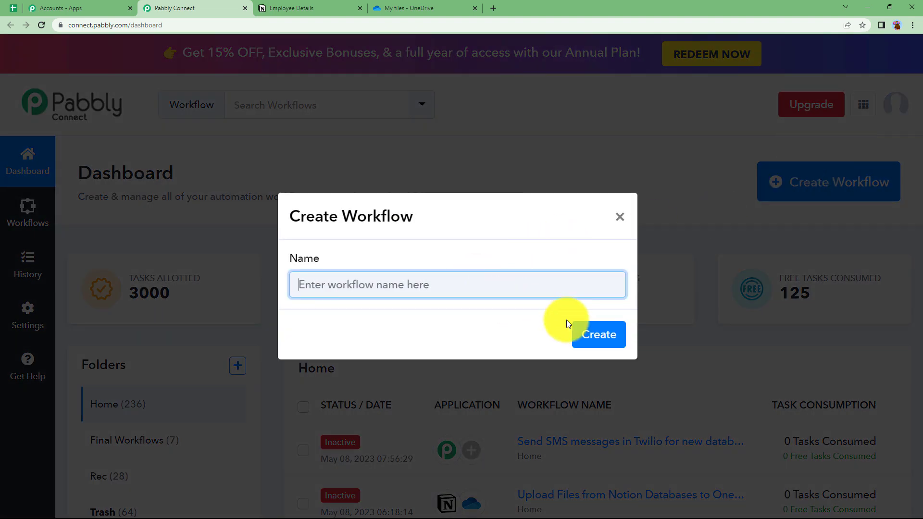
text(Upload Files from Notion Databs)
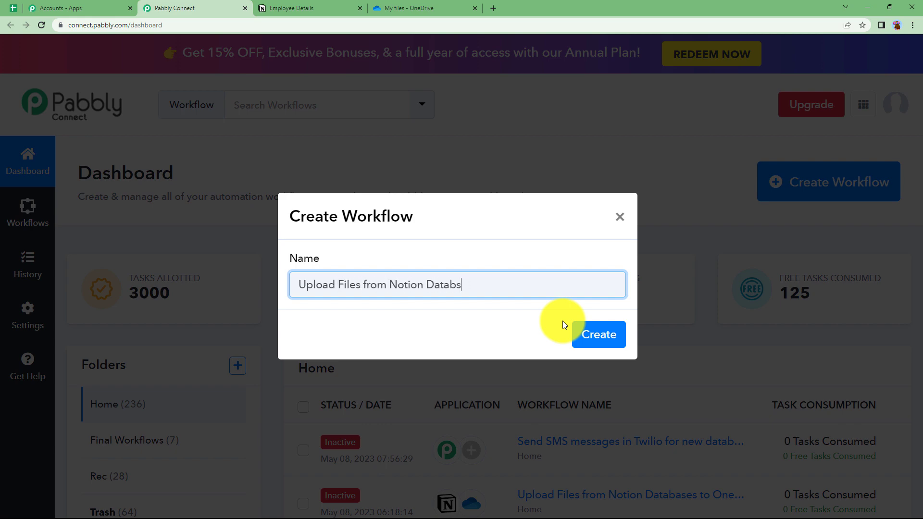
click(598, 334)
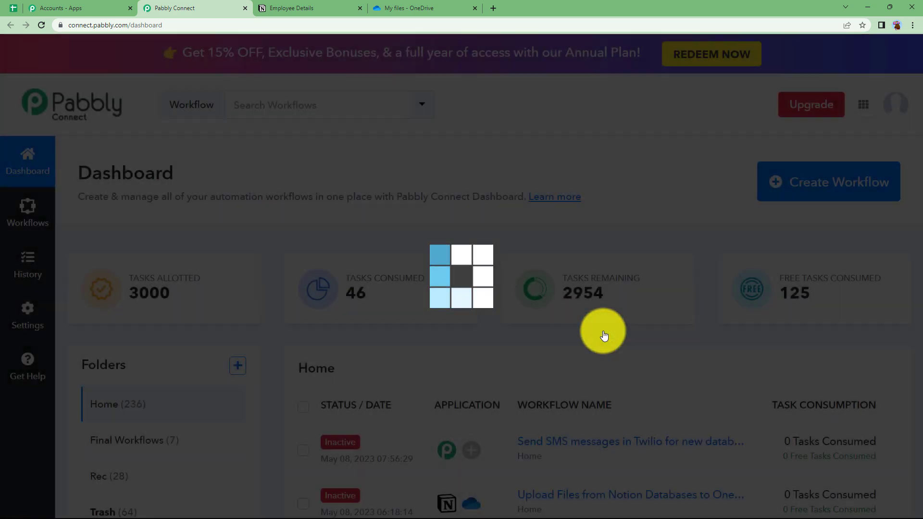
Expand the trigger step 'Choose Your First Application', checking the Employee Details database in Notion
click(630, 495)
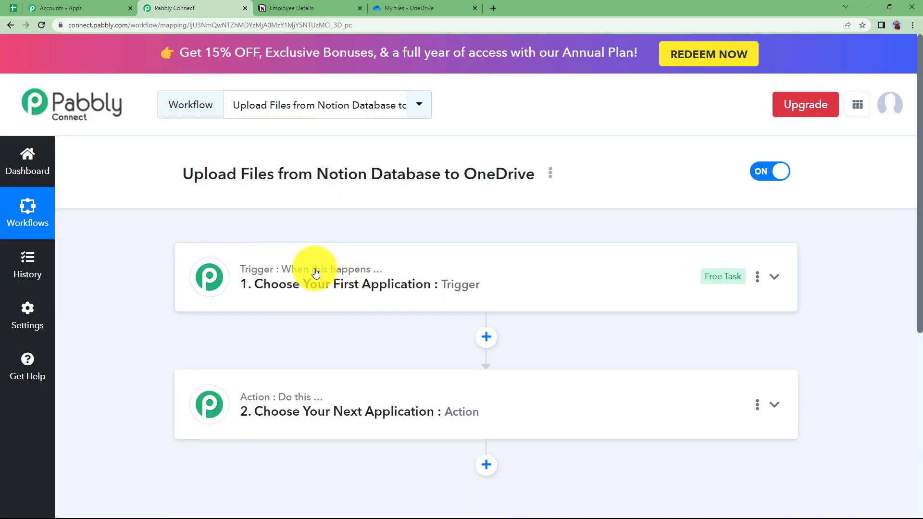
mouse_move(337, 323)
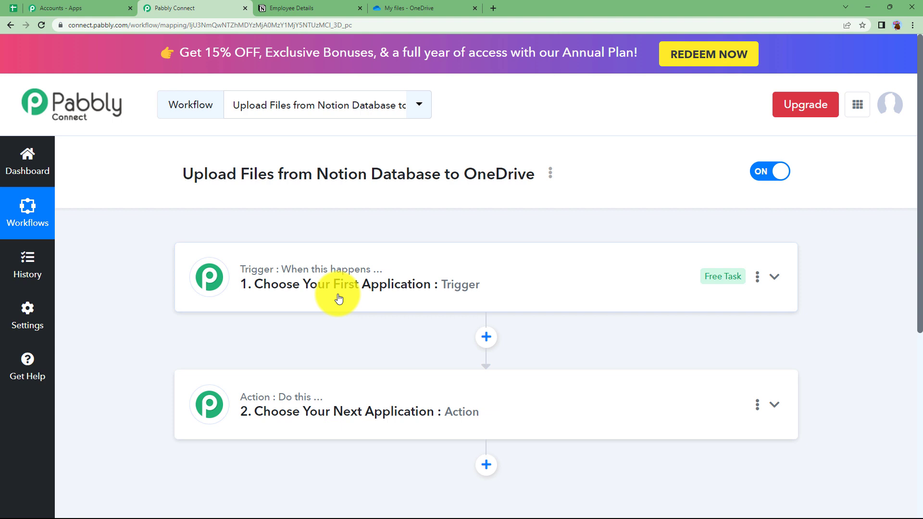
click(359, 284)
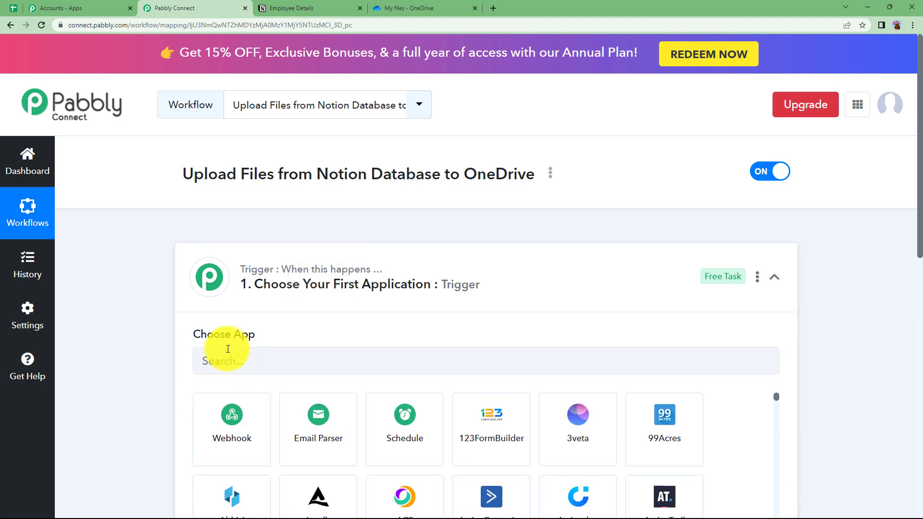
click(775, 277)
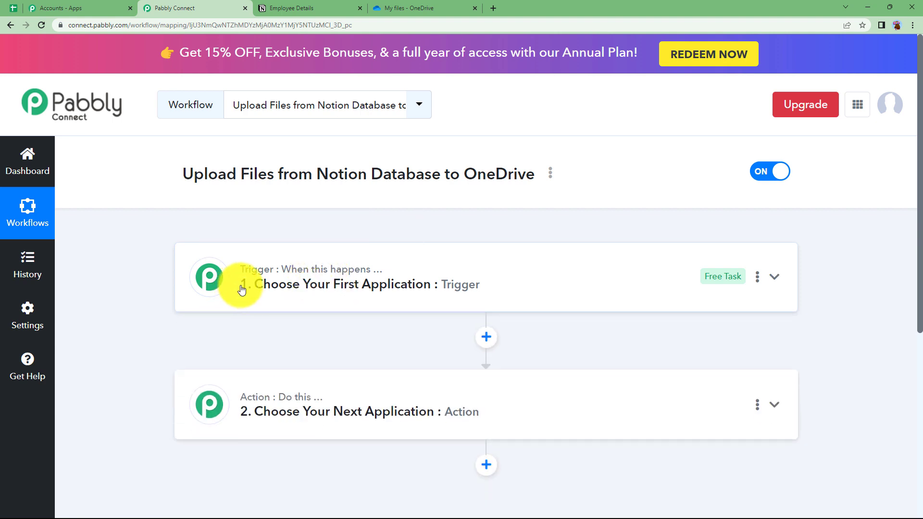
mouse_move(244, 295)
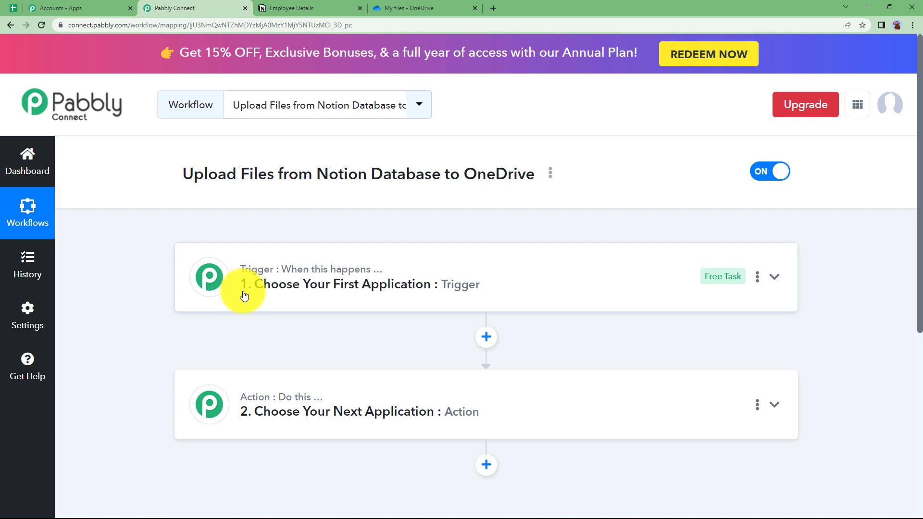
mouse_move(275, 403)
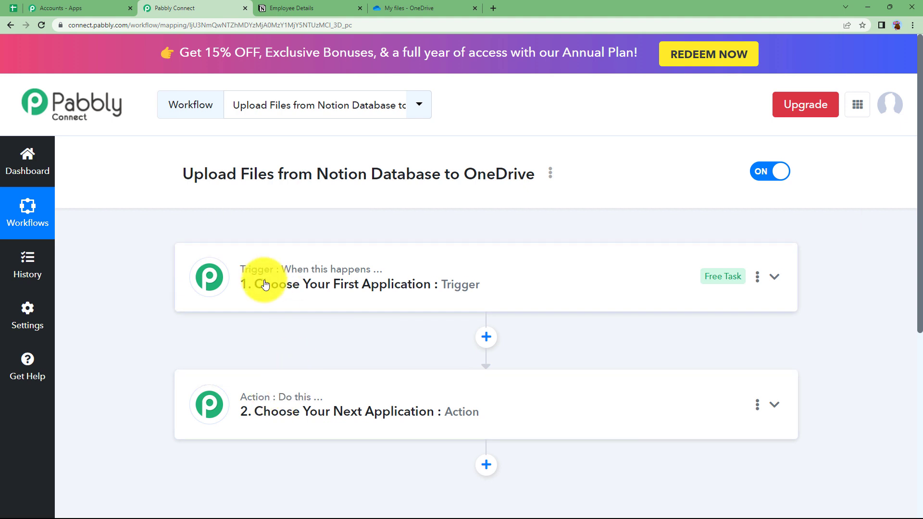
mouse_move(267, 305)
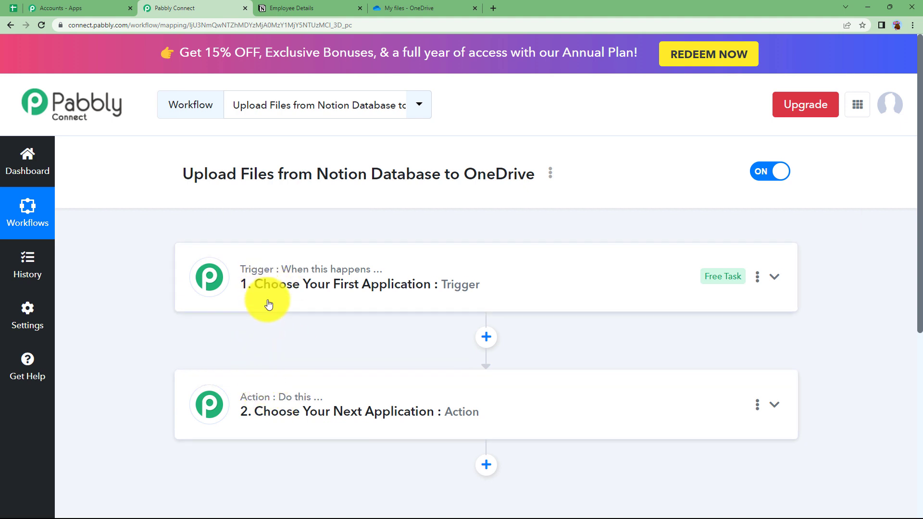
click(293, 8)
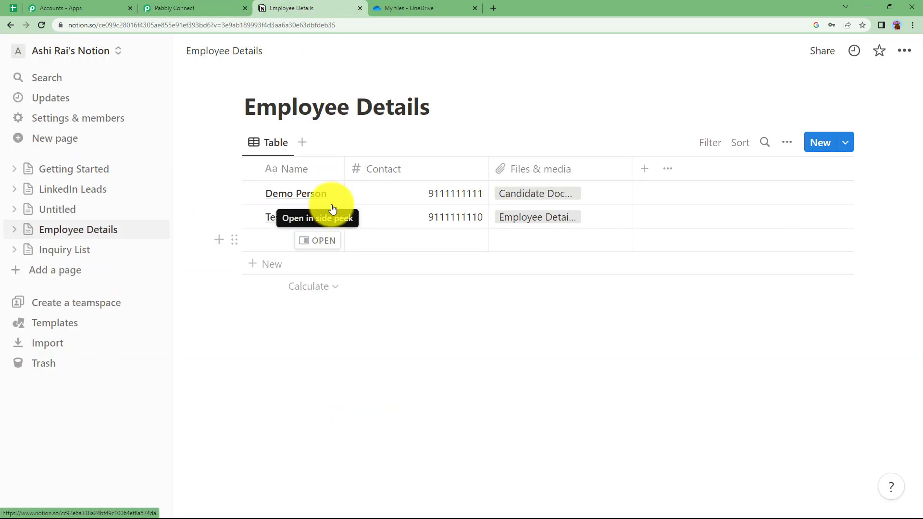
click(194, 8)
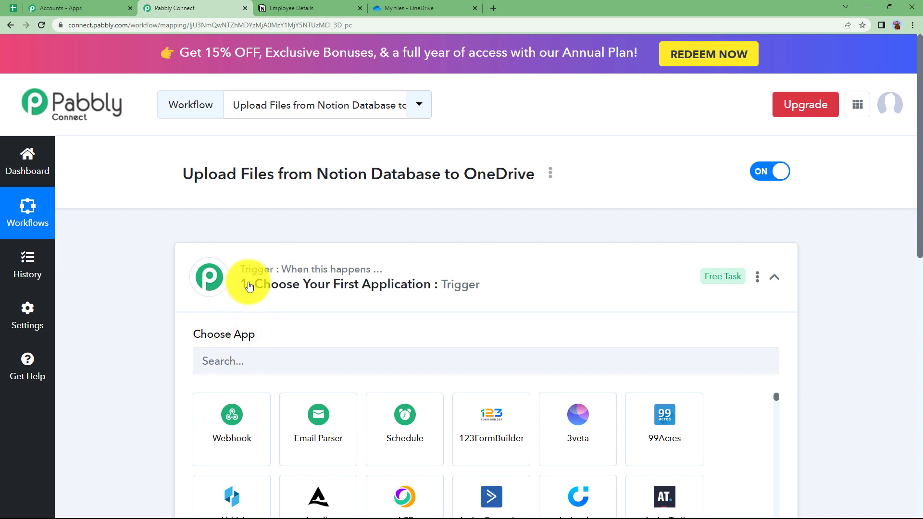
Search 'notion' in Choose App and review the Notion database and OneDrive files
text(n)
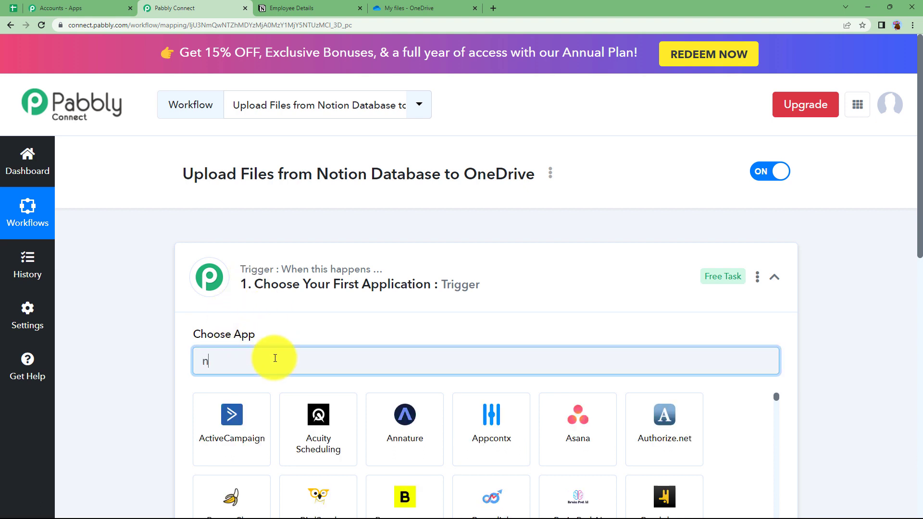
text(otio)
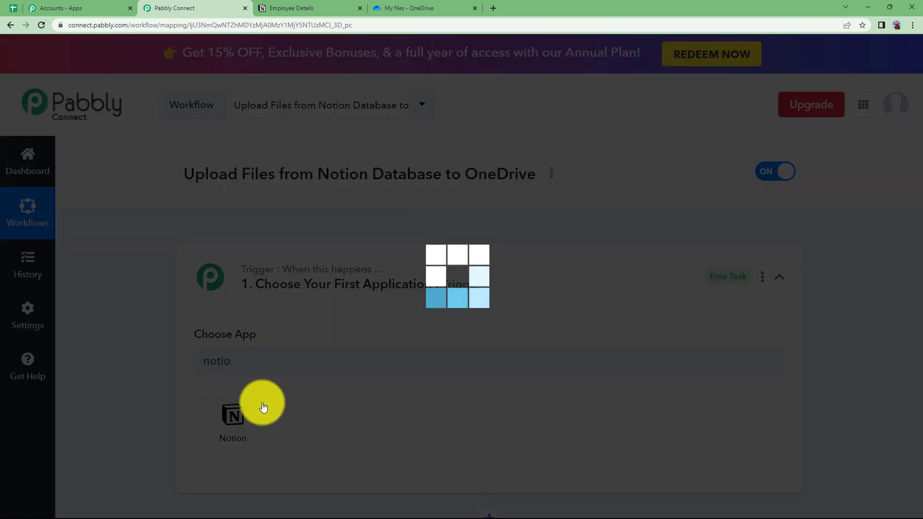
click(308, 7)
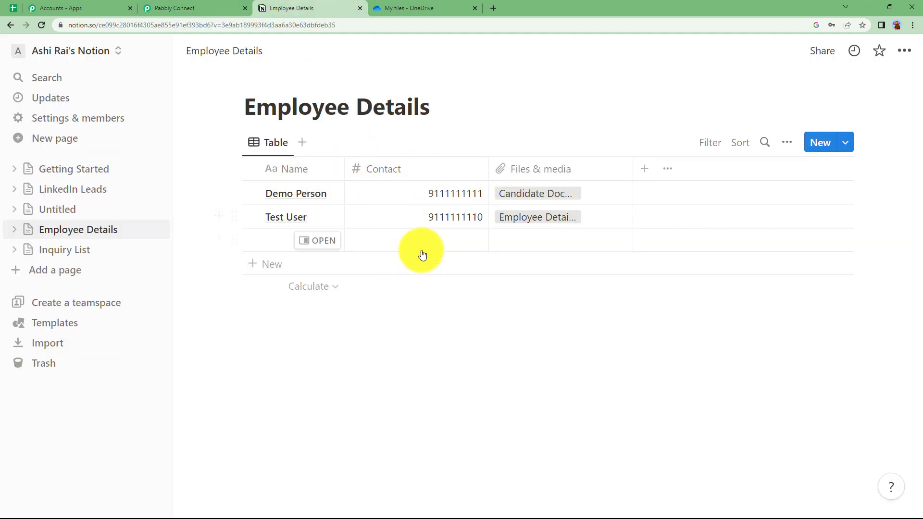
click(422, 8)
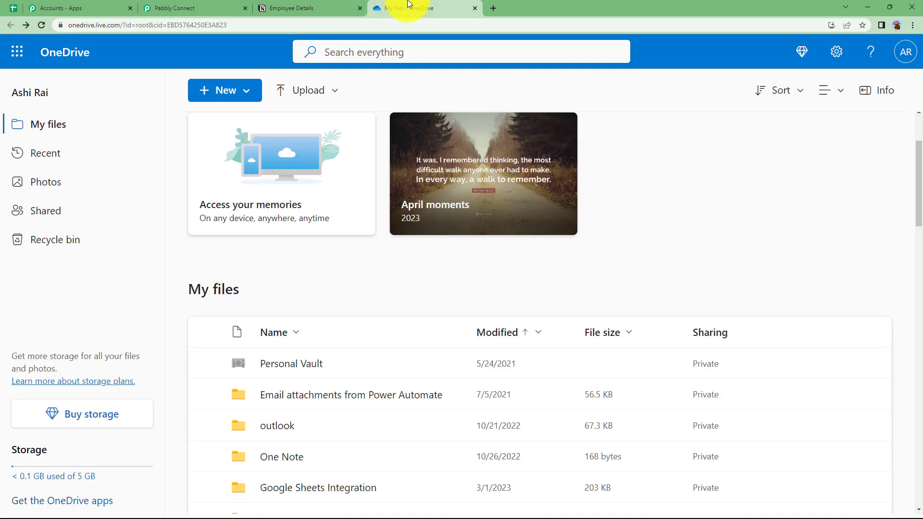
click(194, 8)
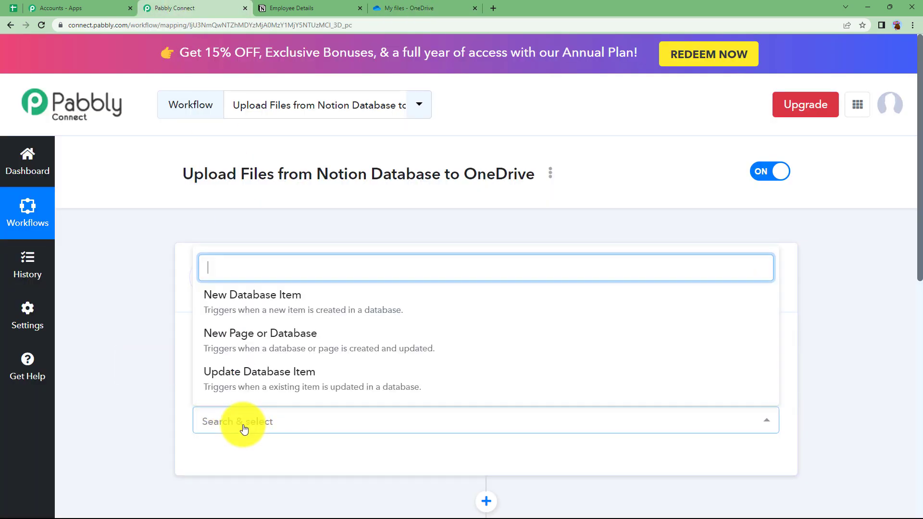
Choose New Database Item as the Notion trigger event
click(252, 294)
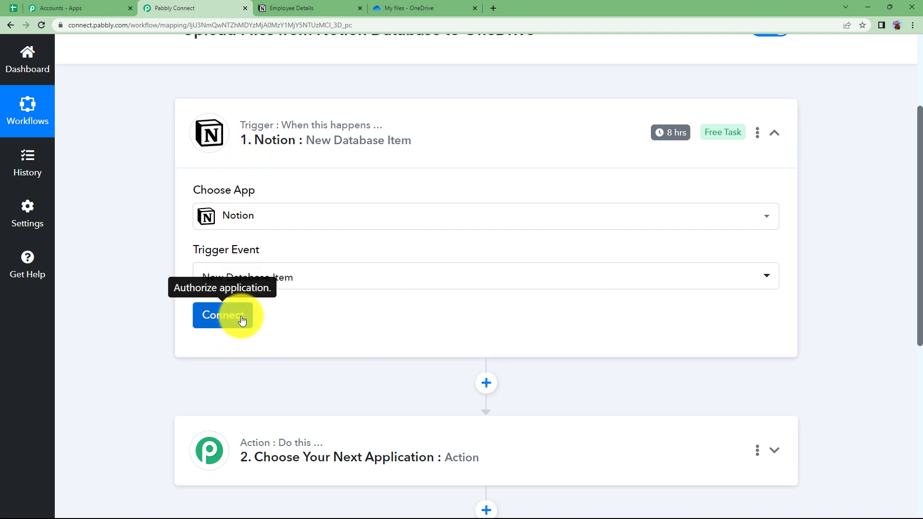
click(309, 8)
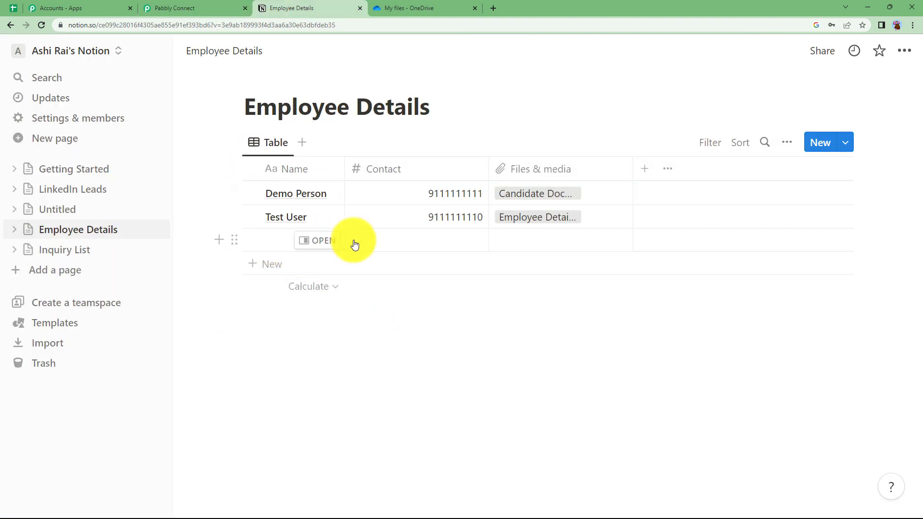
click(194, 7)
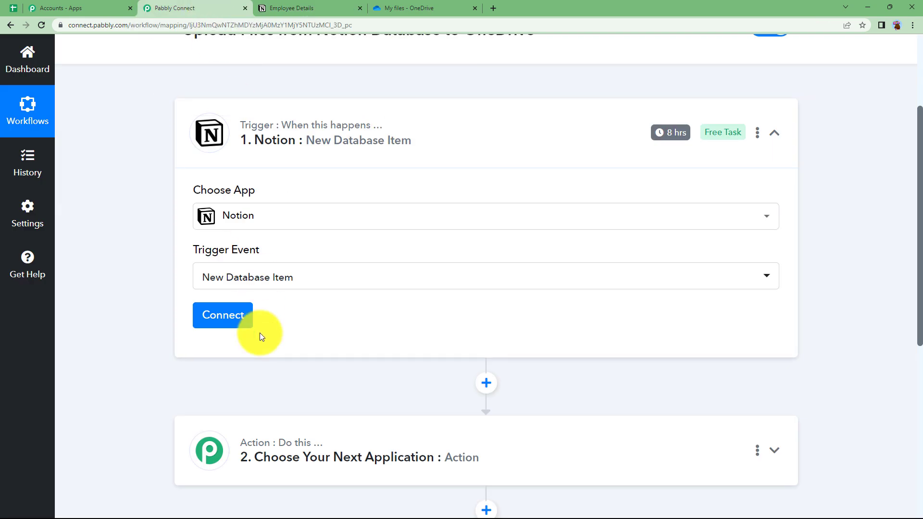
mouse_move(230, 322)
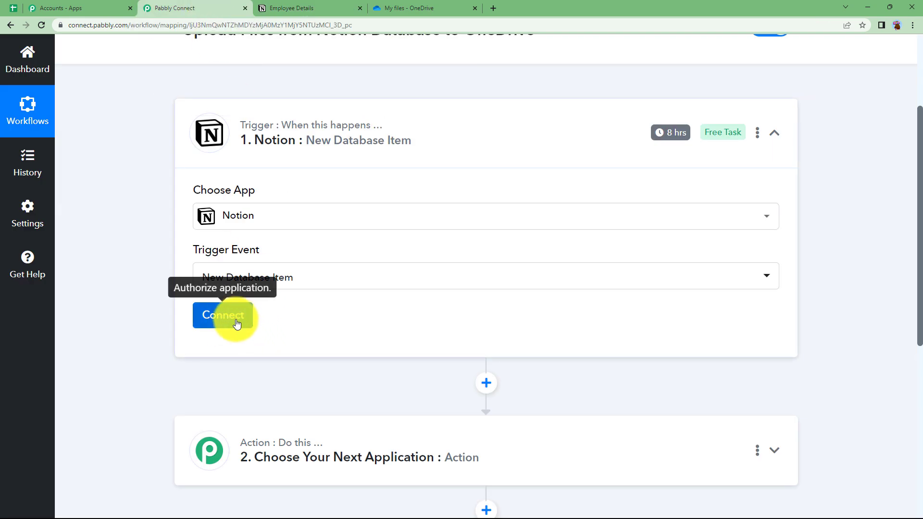
Add a new Notion connection and start Connect With Notion authentication
click(223, 315)
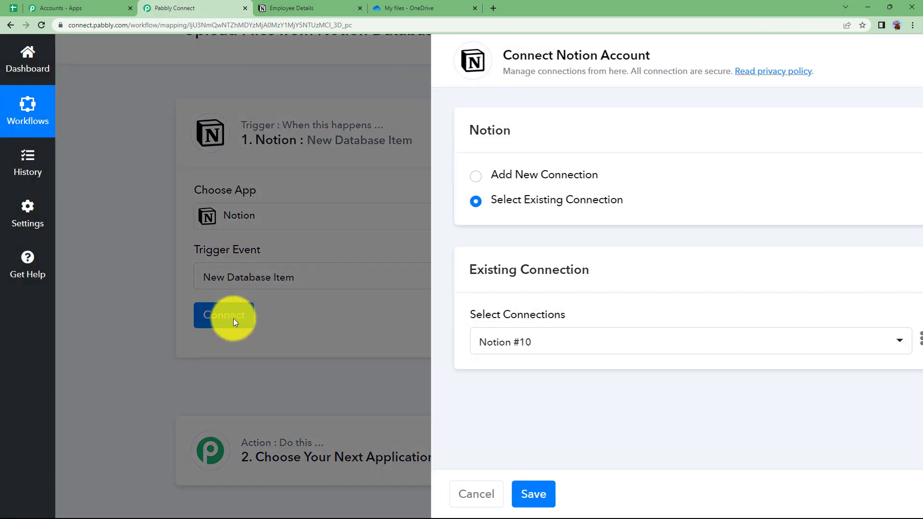
click(476, 175)
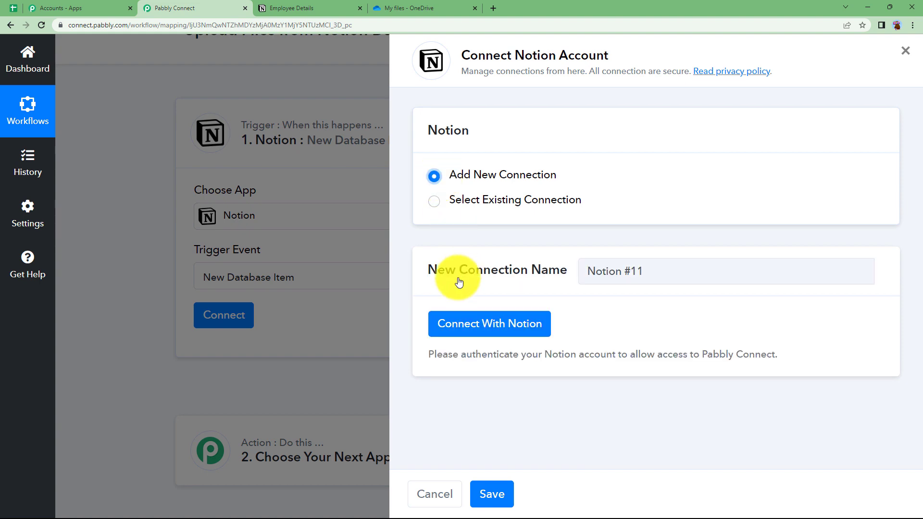
click(488, 323)
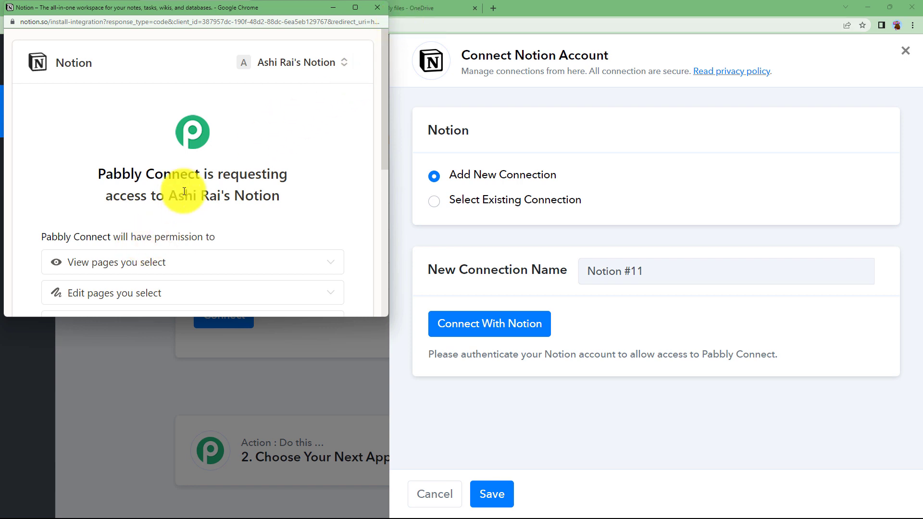
scroll(down, 3)
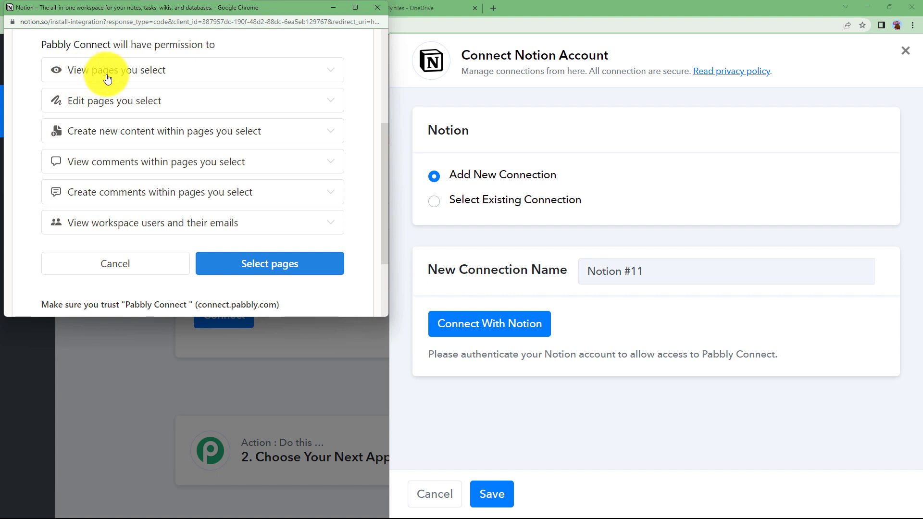
mouse_move(138, 141)
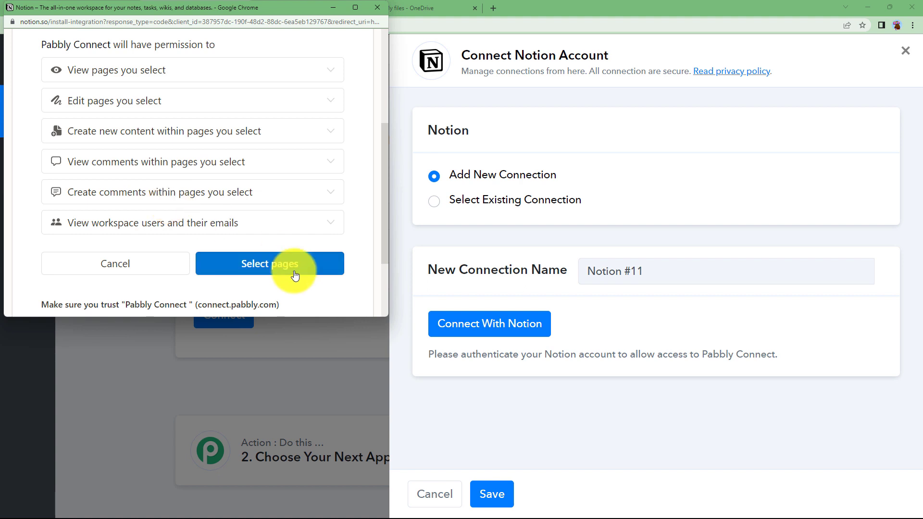
Select only the Employee Details page and allow Pabbly Connect access
click(270, 263)
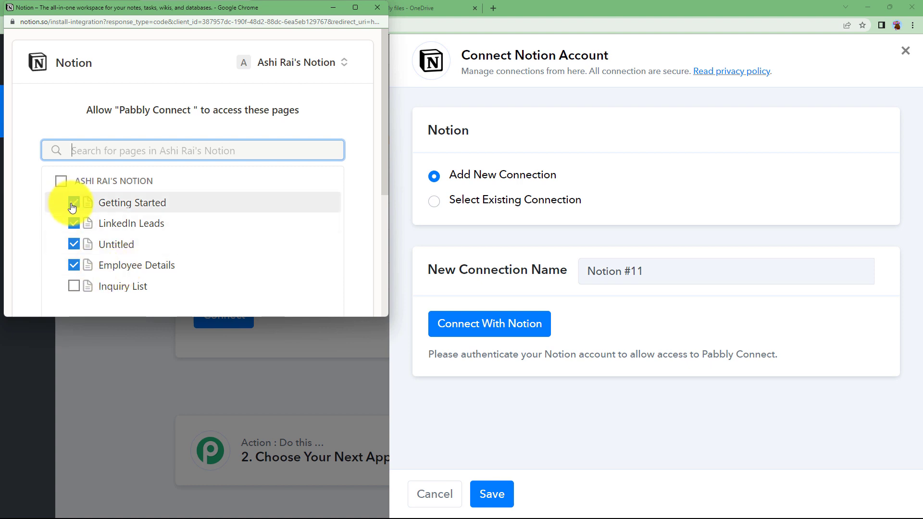
click(61, 182)
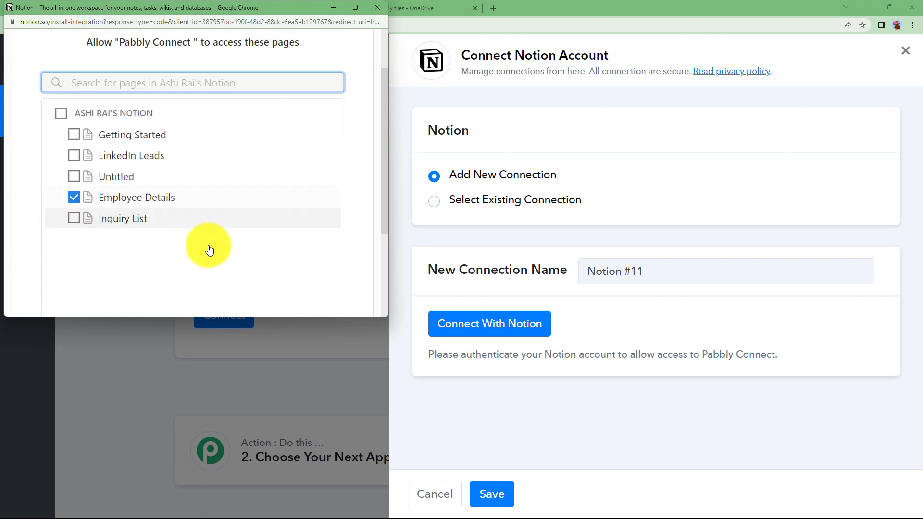
click(270, 276)
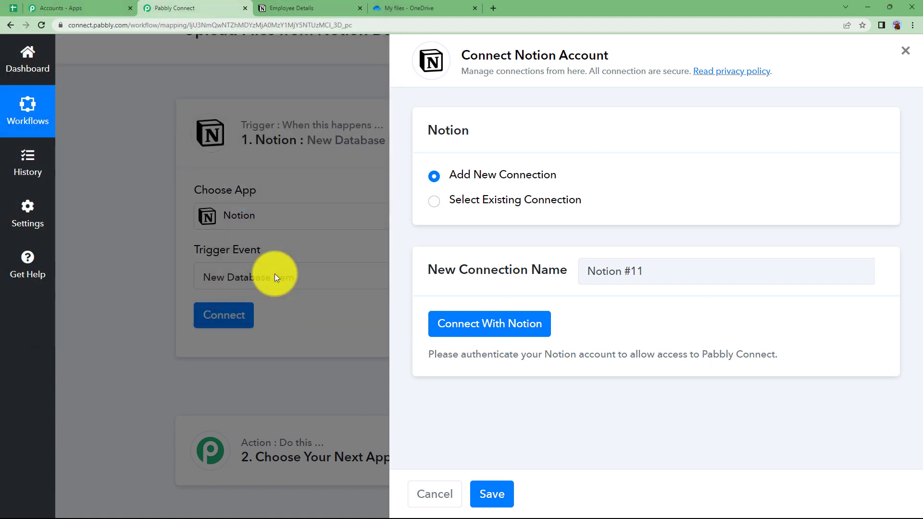
click(489, 323)
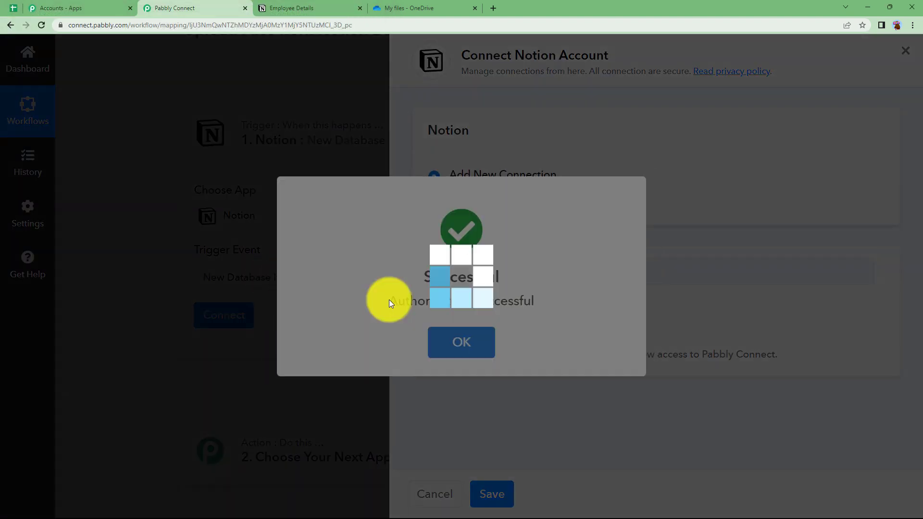
Keep Employee Details as Database ID and run Save & Send Test Request
click(461, 342)
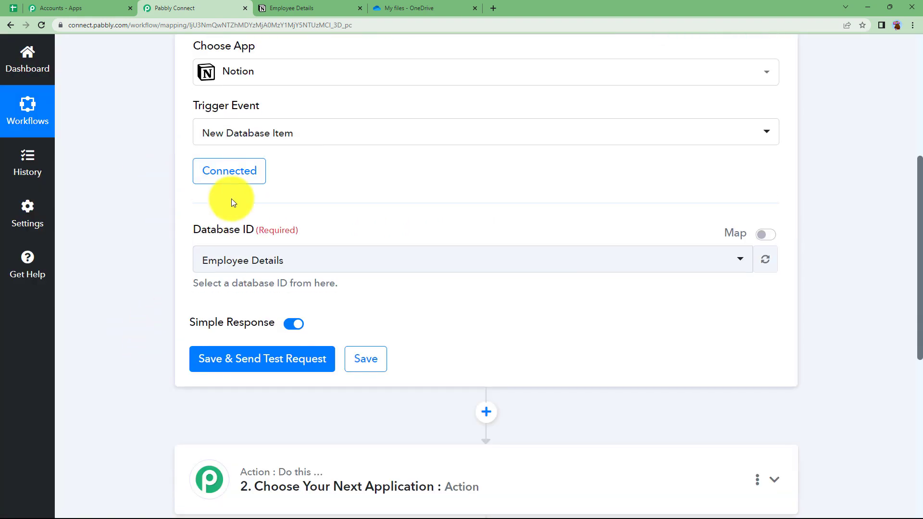
click(471, 260)
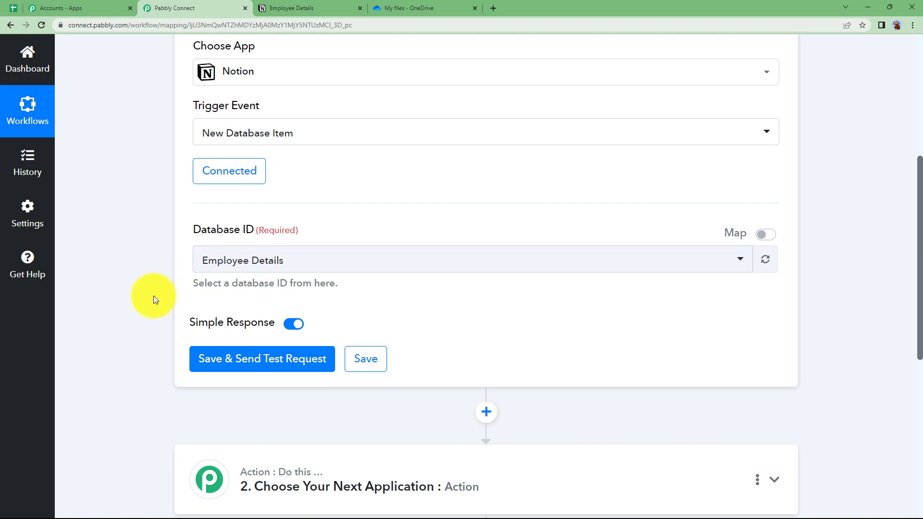
mouse_move(228, 362)
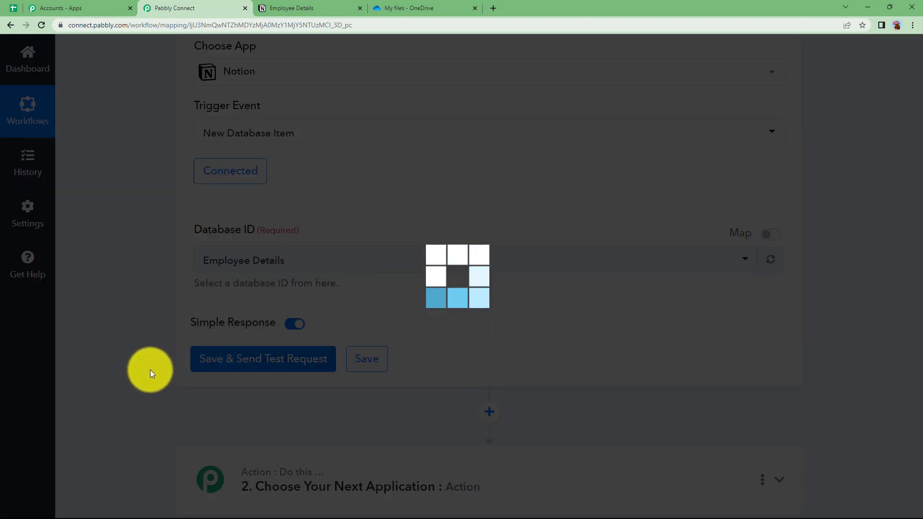
click(262, 359)
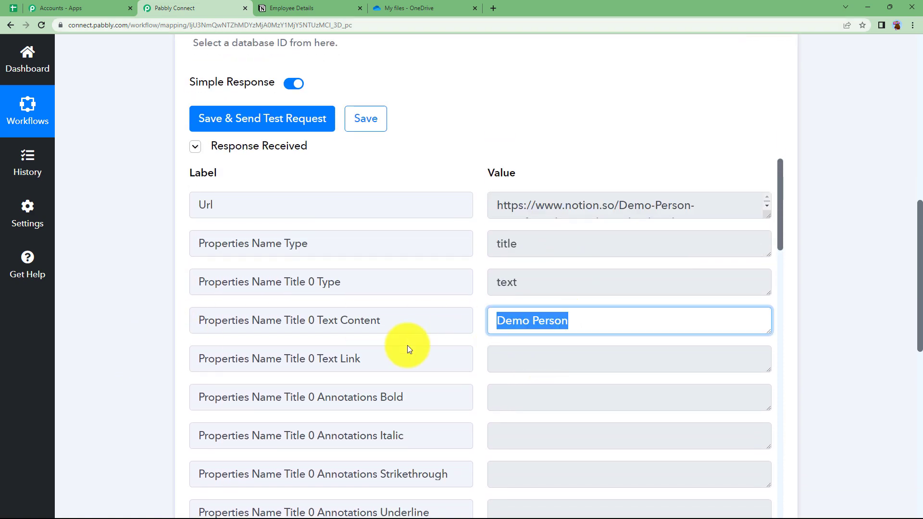
scroll(down, 3)
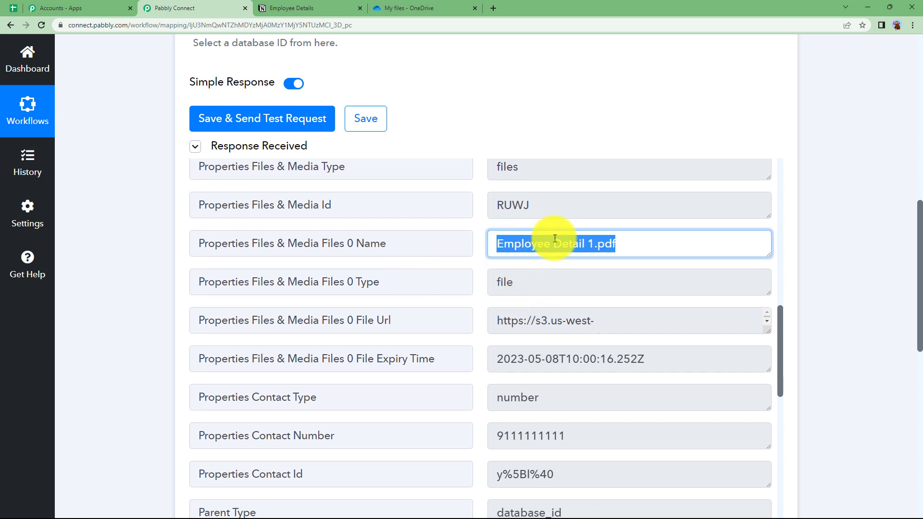
Review the test response and view the Employee Detail 1 PDF from its File Url
click(422, 7)
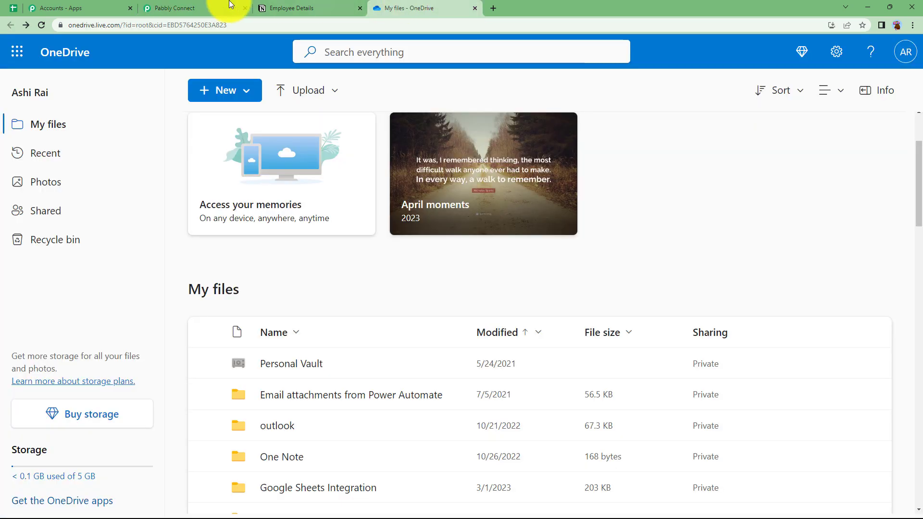
click(195, 8)
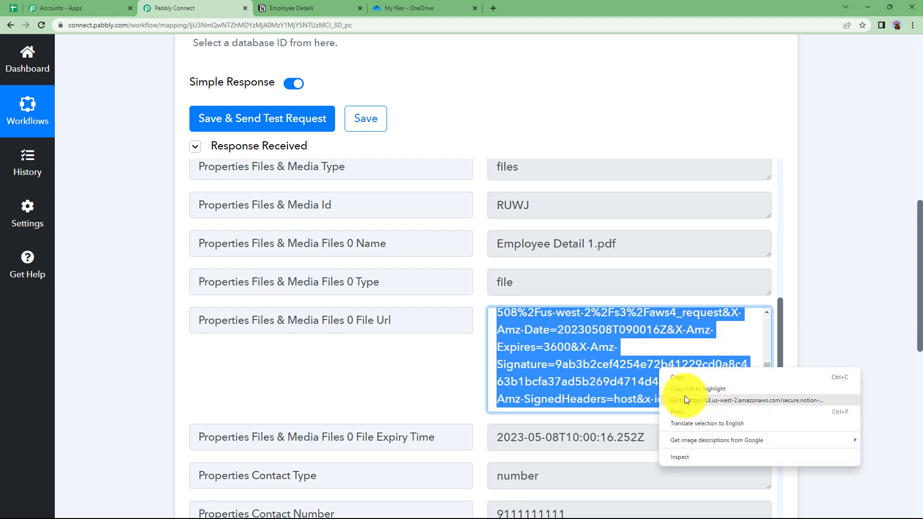
click(723, 401)
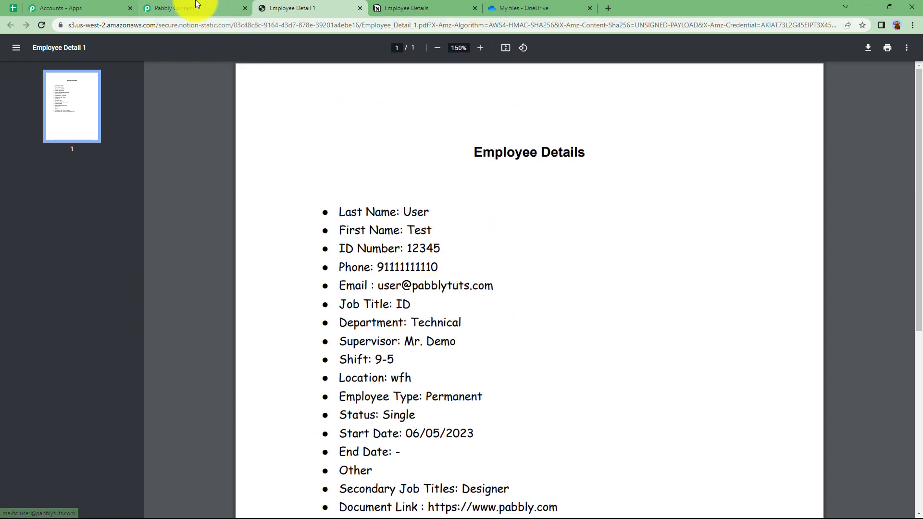
click(177, 8)
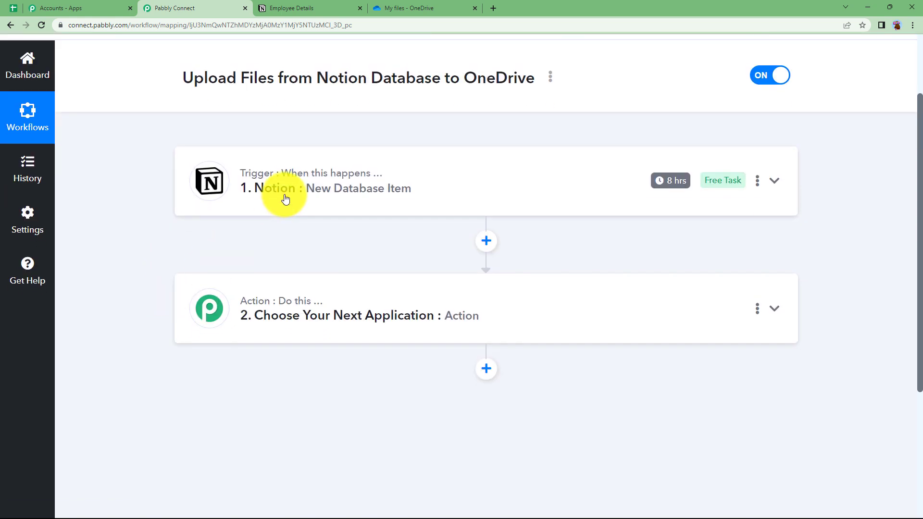
Set the action app to Microsoft OneDrive with the Upload File event
click(775, 308)
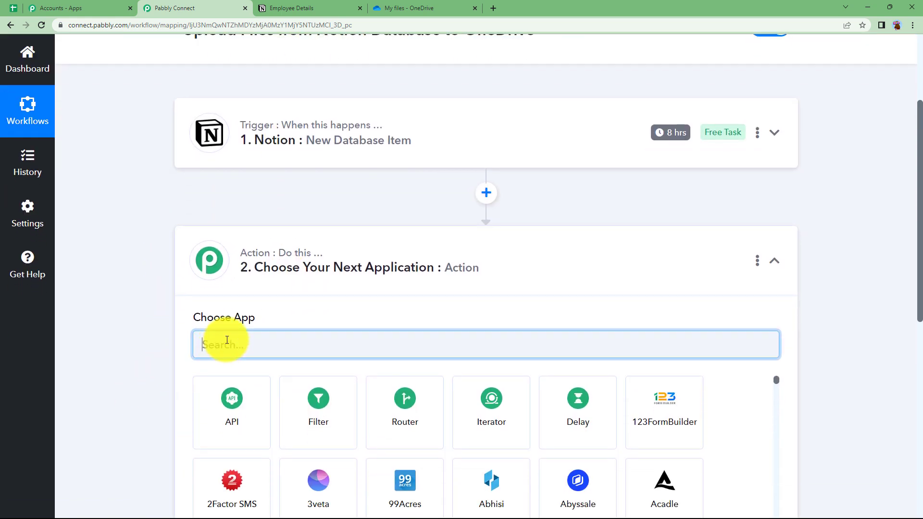
text(o)
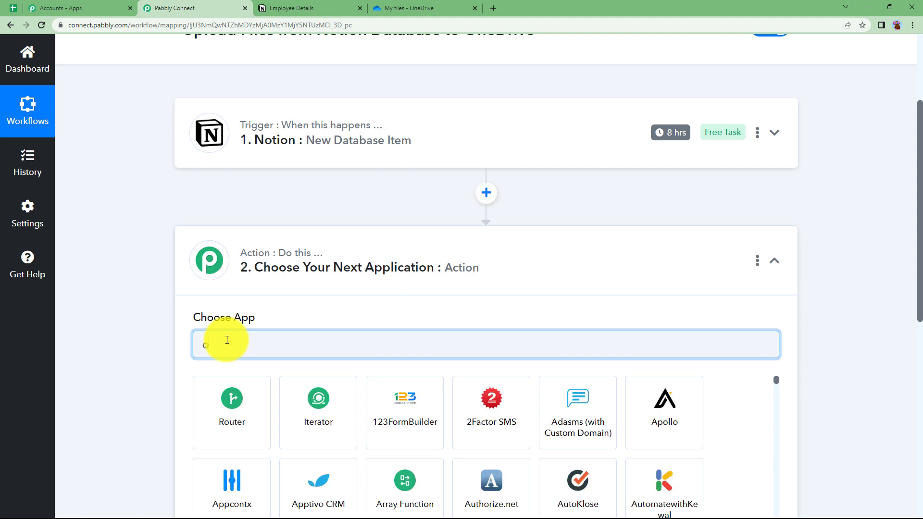
text(onedr)
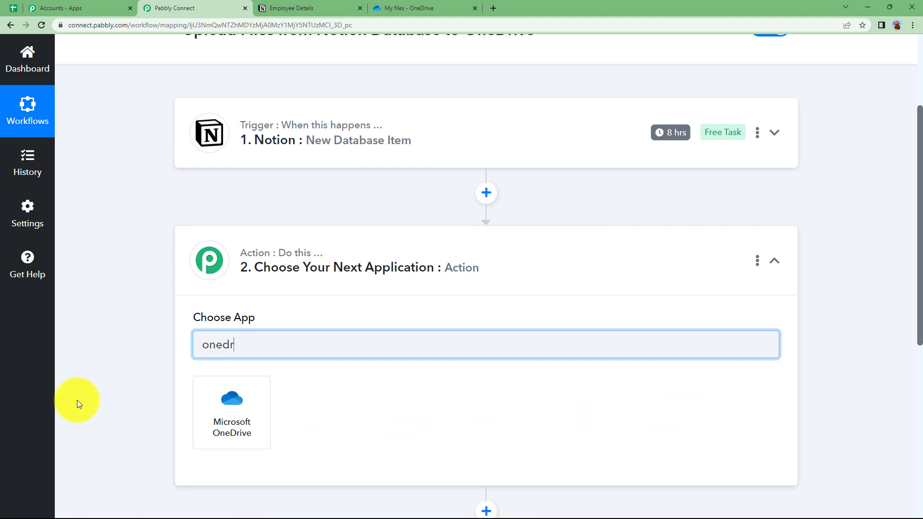
click(231, 412)
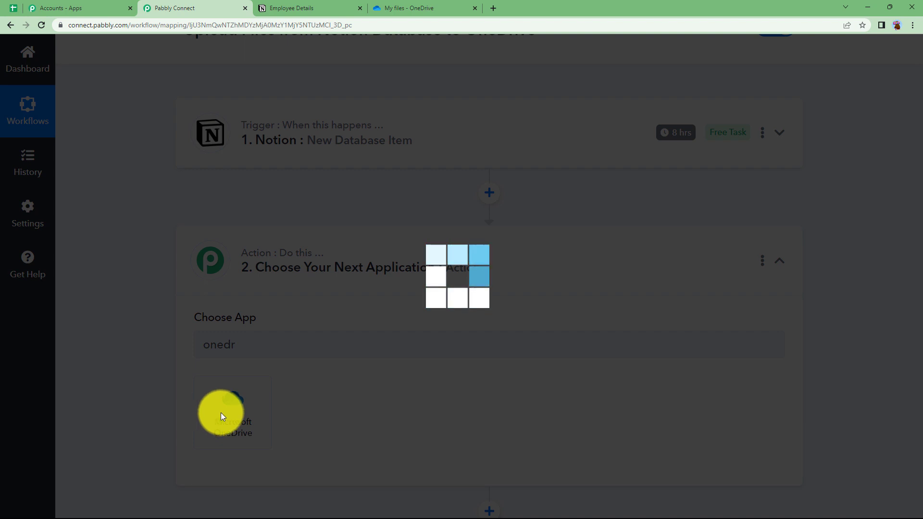
click(231, 412)
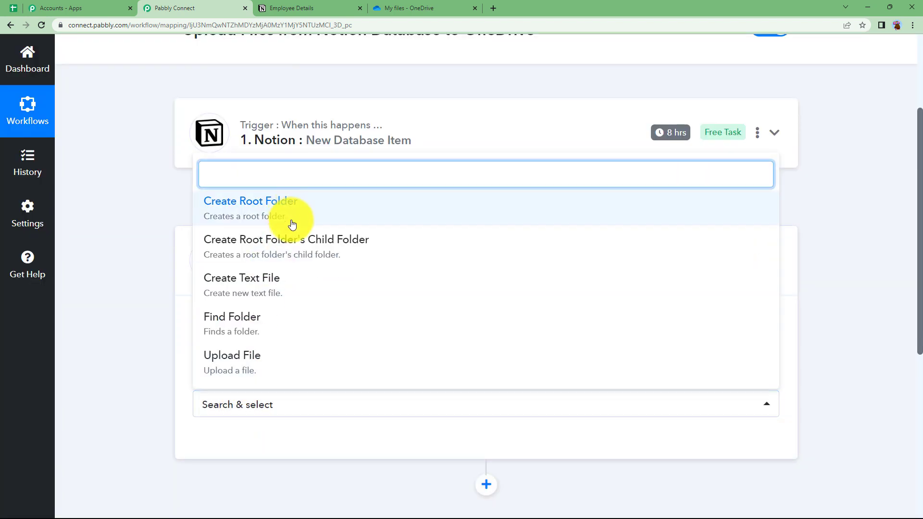
click(232, 355)
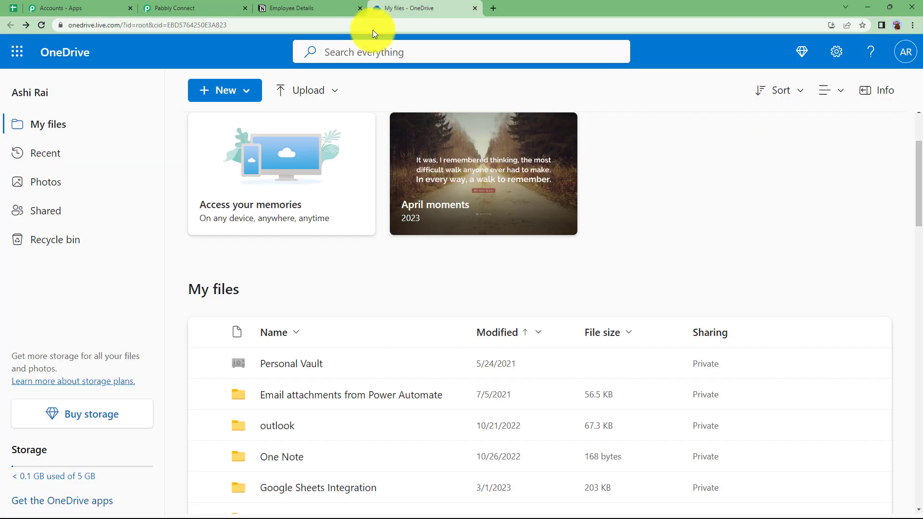
View the OneDrive Employee Detail folder holding Demo Person.pdf, then return to the workflow
scroll(down, 3)
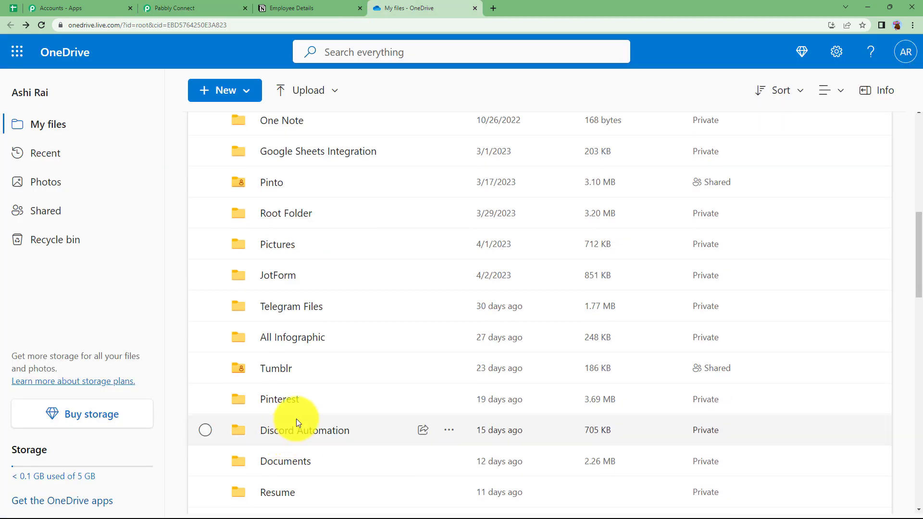
scroll(down, 3)
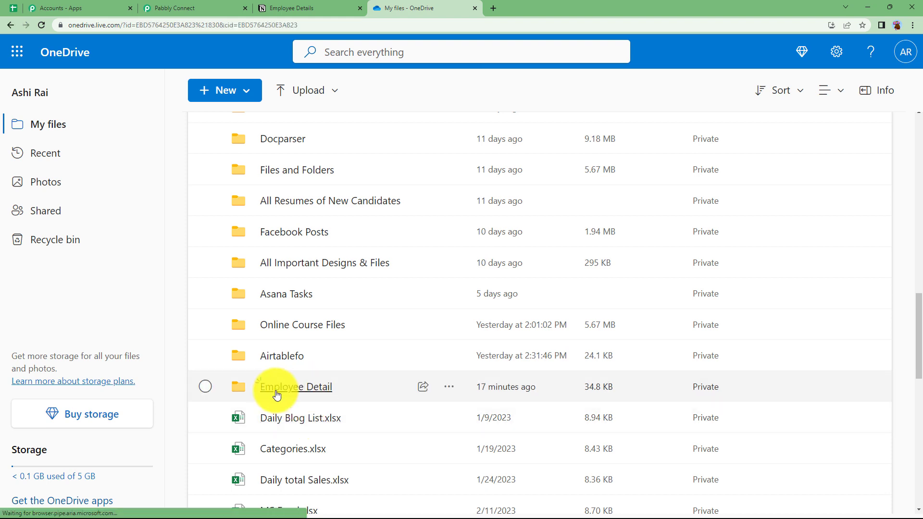
click(297, 387)
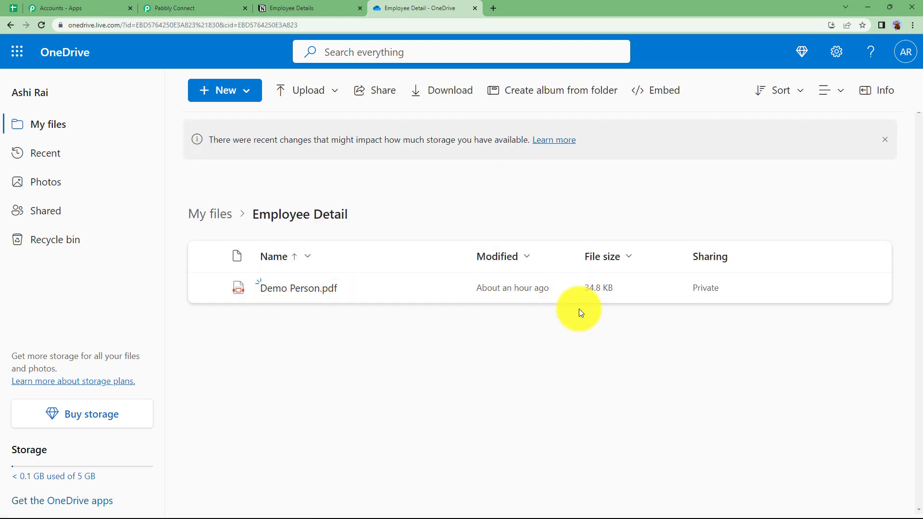
click(194, 8)
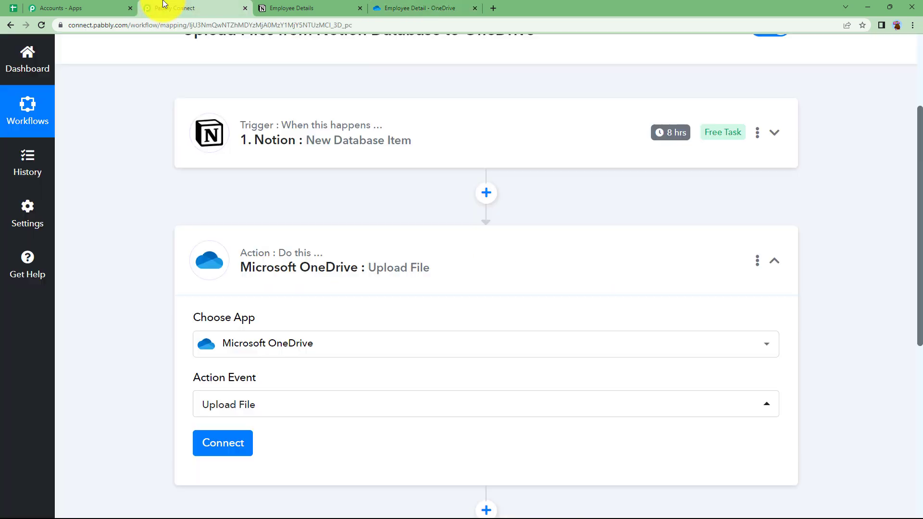
Add a new Microsoft OneDrive connection and grant consent on the Microsoft popup
click(223, 443)
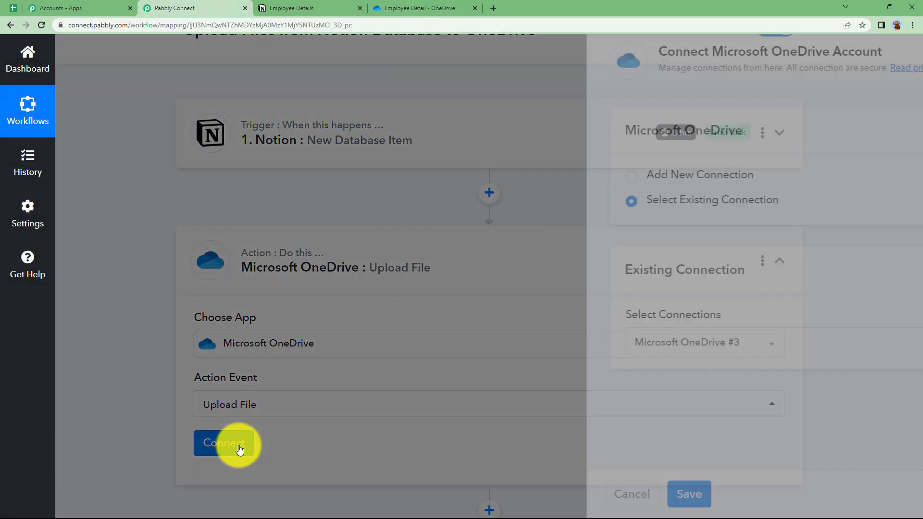
click(434, 175)
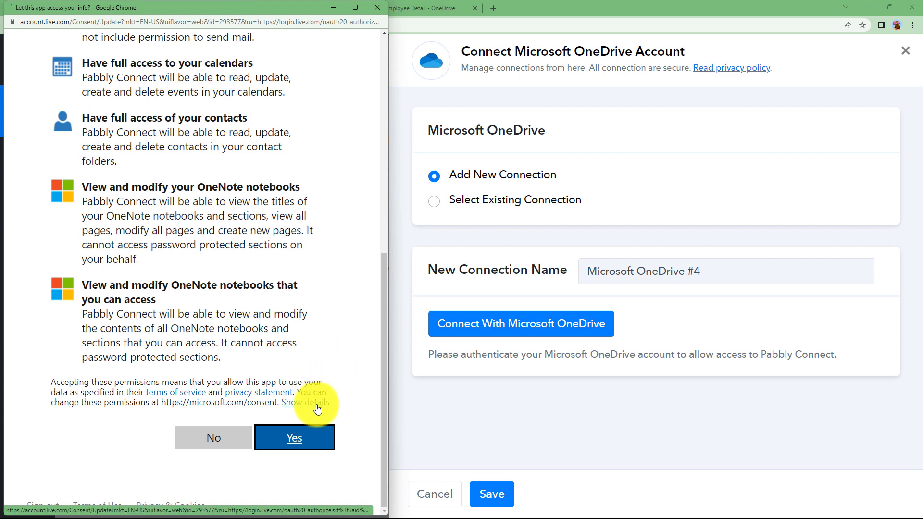
click(294, 438)
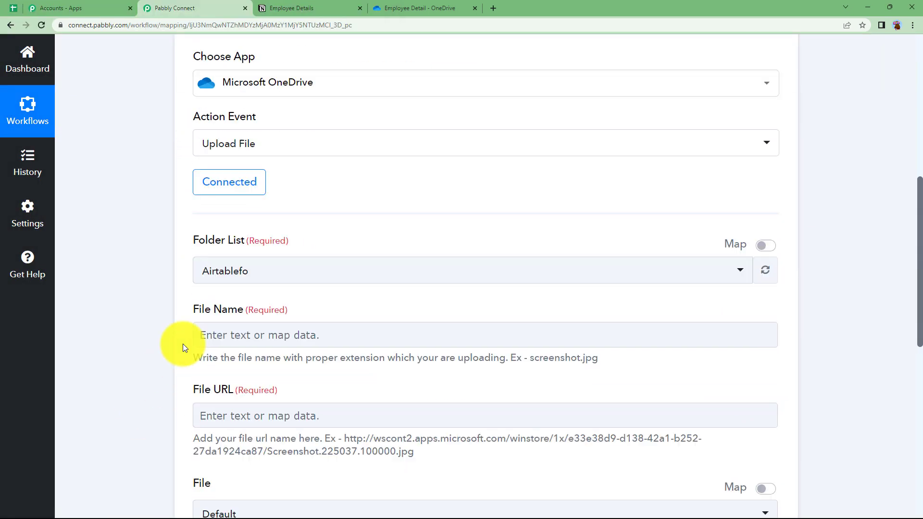
Set the Folder List destination to Employee Detail by searching 'emp'
scroll(down, 3)
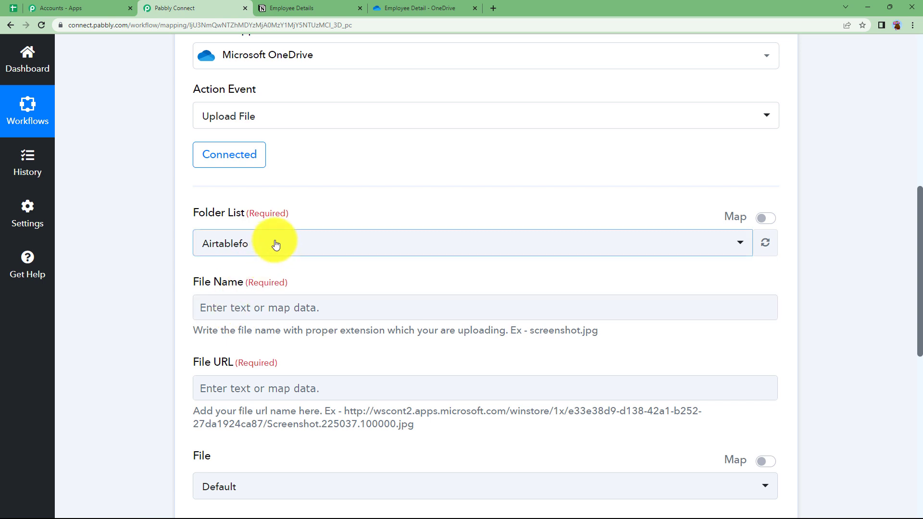
click(277, 243)
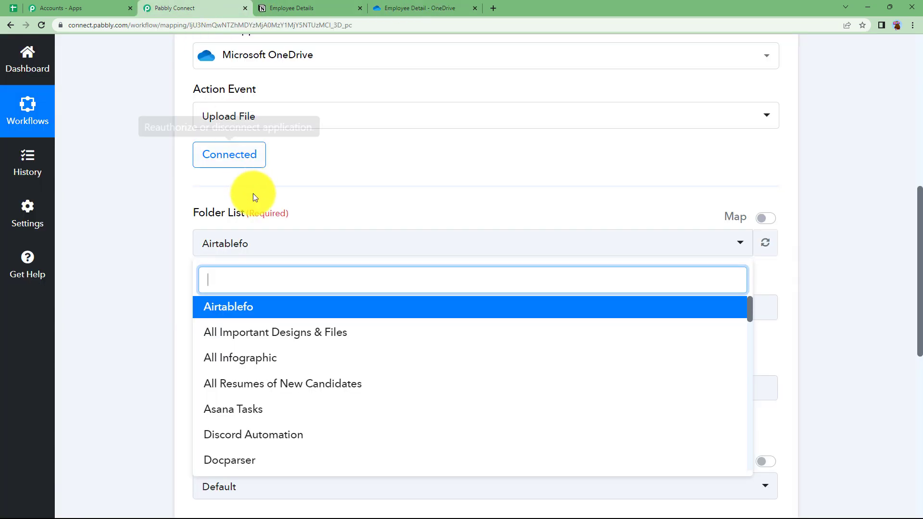
text(emp)
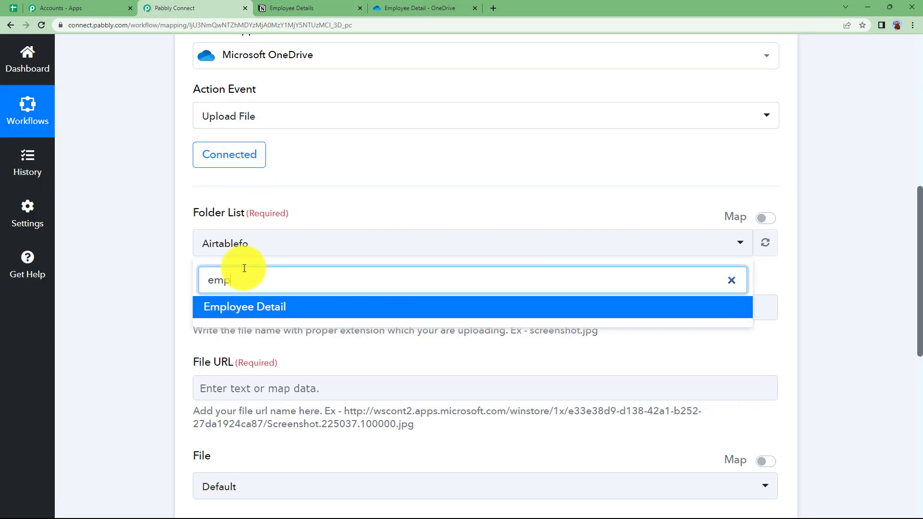
click(244, 306)
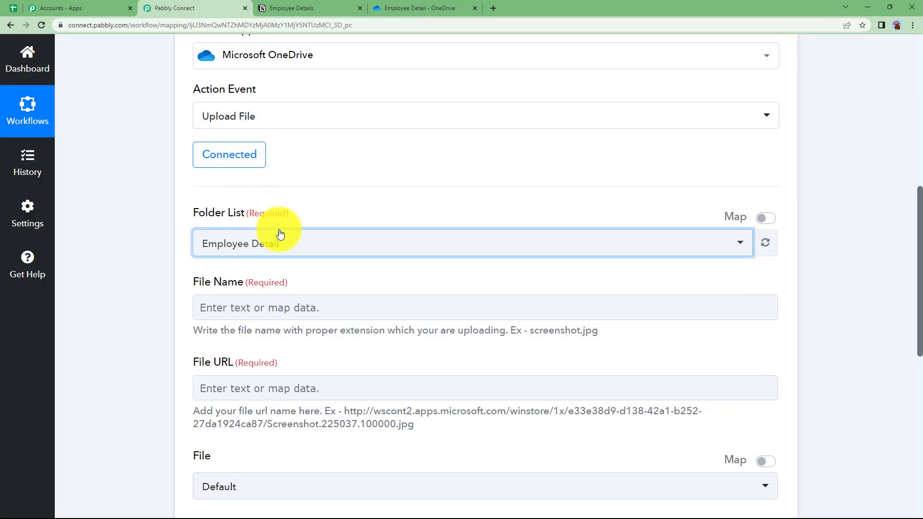
scroll(down, 3)
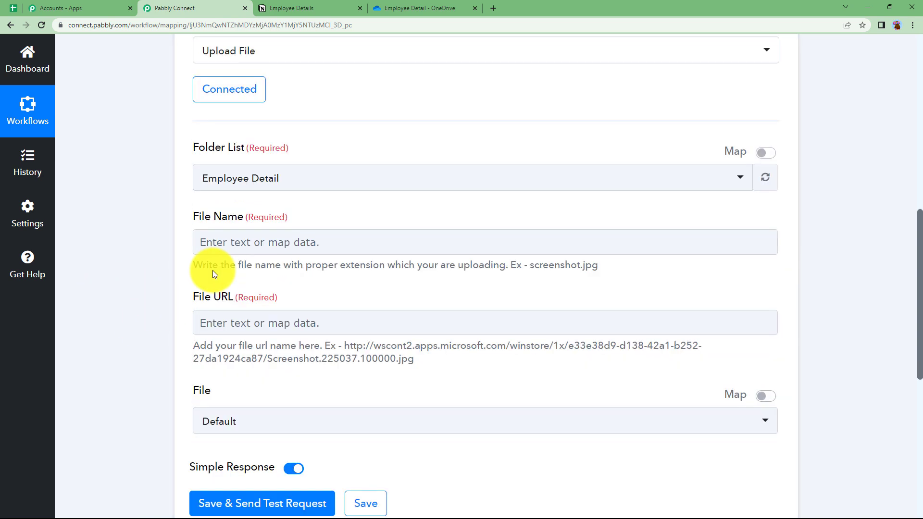
scroll(down, 3)
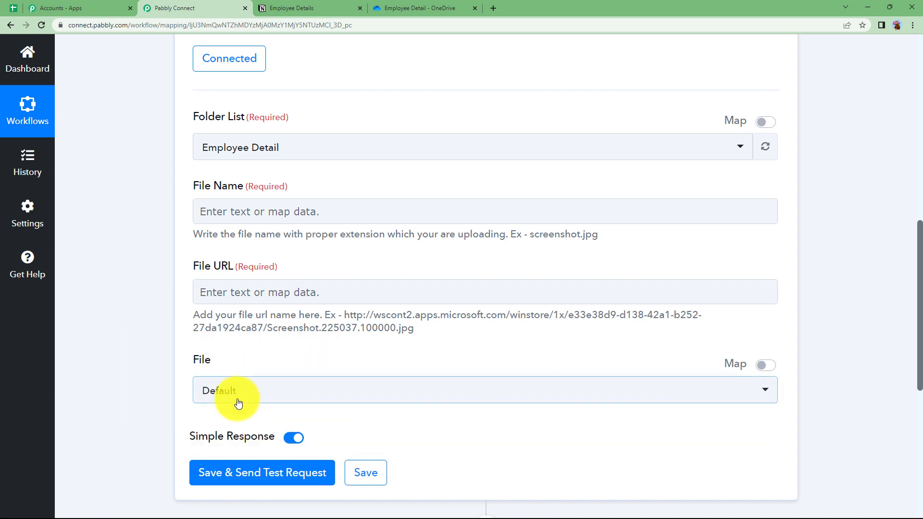
Set File Name to the Notion Name title text content followed by .pdf
click(485, 211)
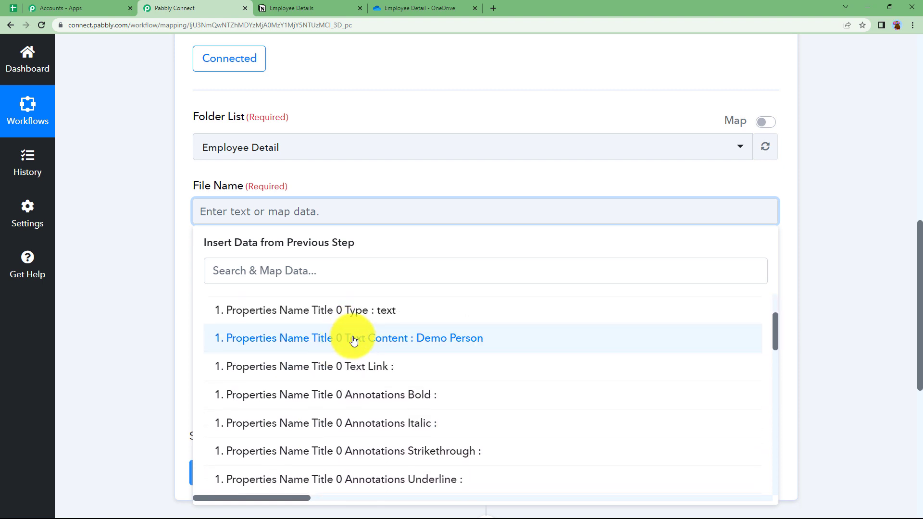
click(350, 338)
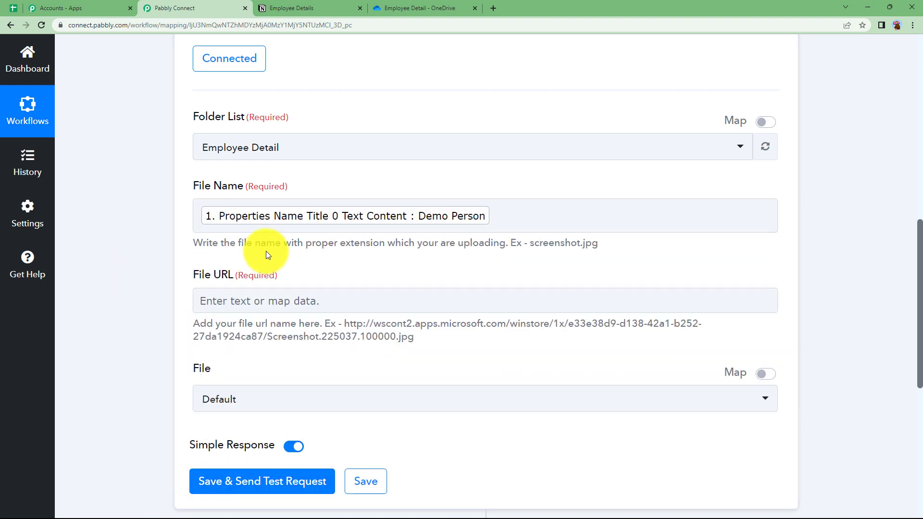
mouse_move(589, 250)
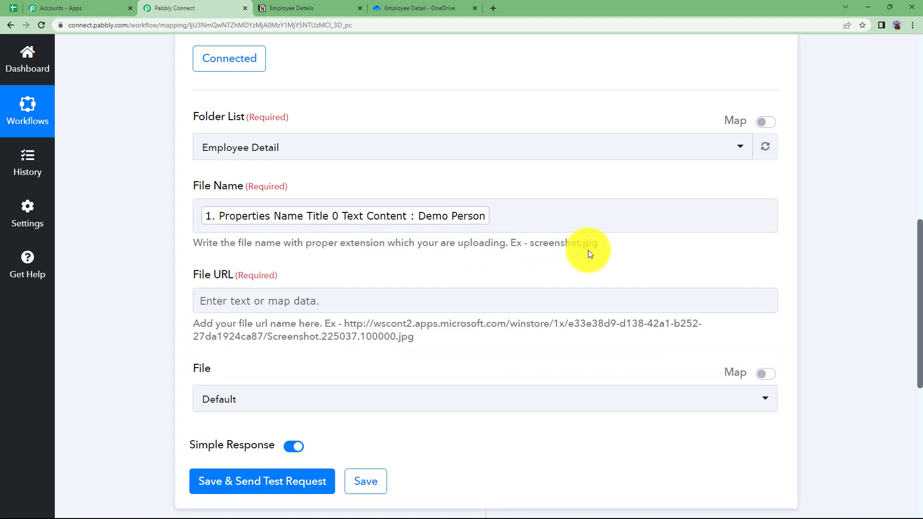
click(530, 216)
text( .pdf)
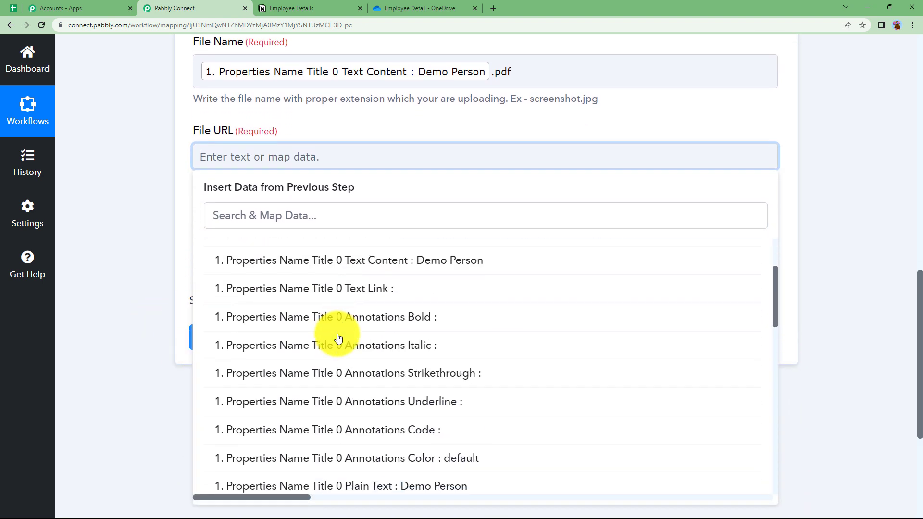
Set File URL to the Notion Files & Media attachment's file URL
scroll(down, 3)
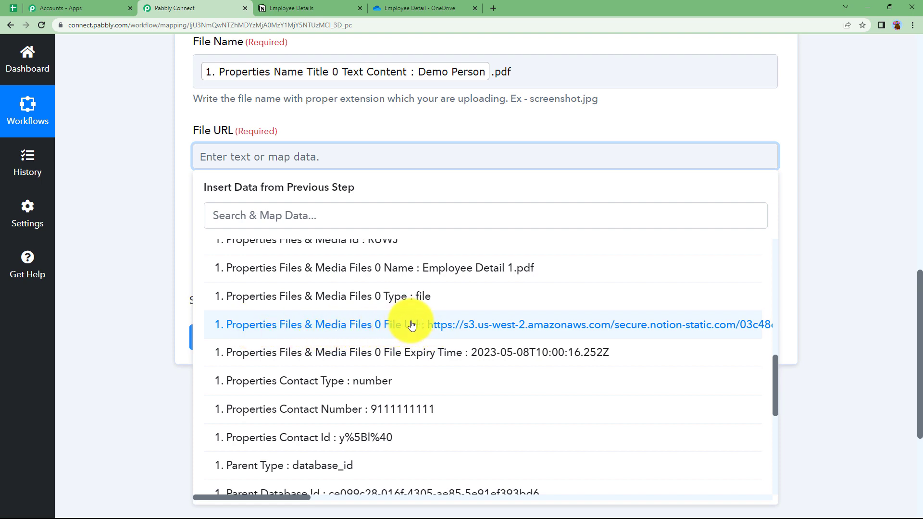
click(412, 325)
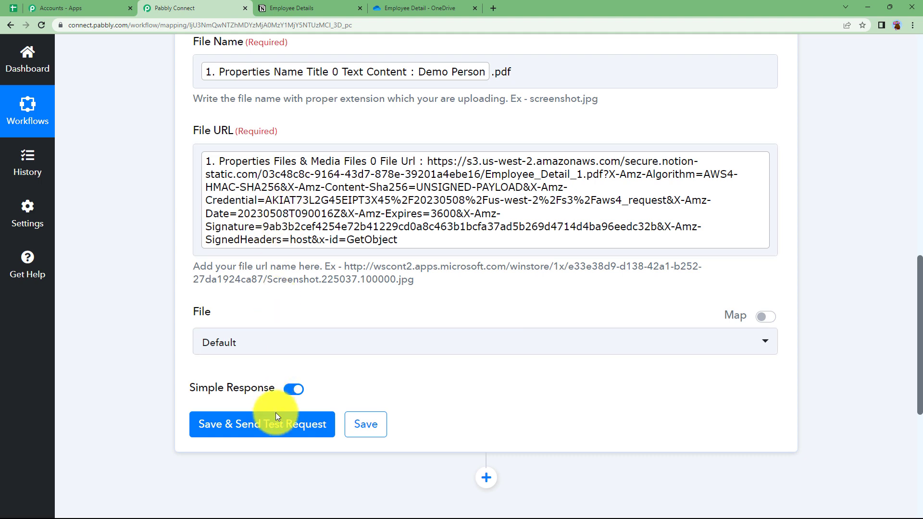
Save the OneDrive upload action and send a test request, receiving HTTP status 202
click(262, 425)
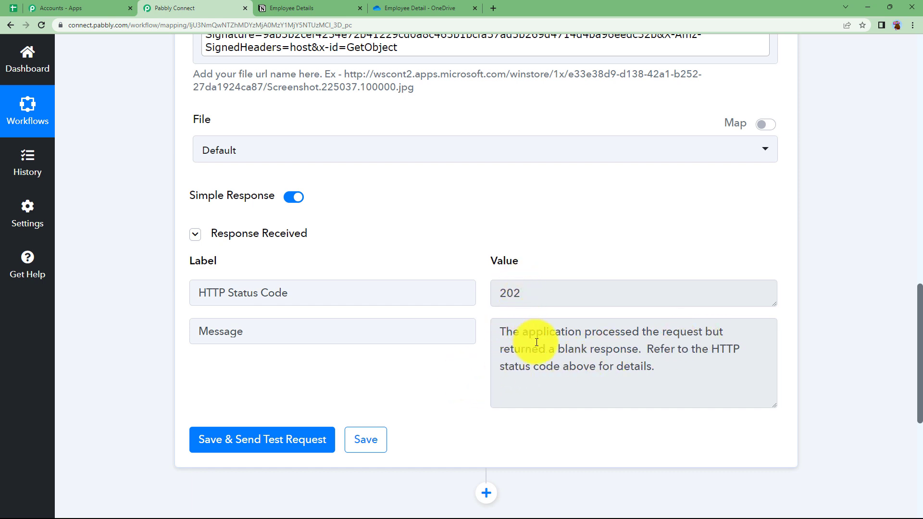
mouse_move(503, 293)
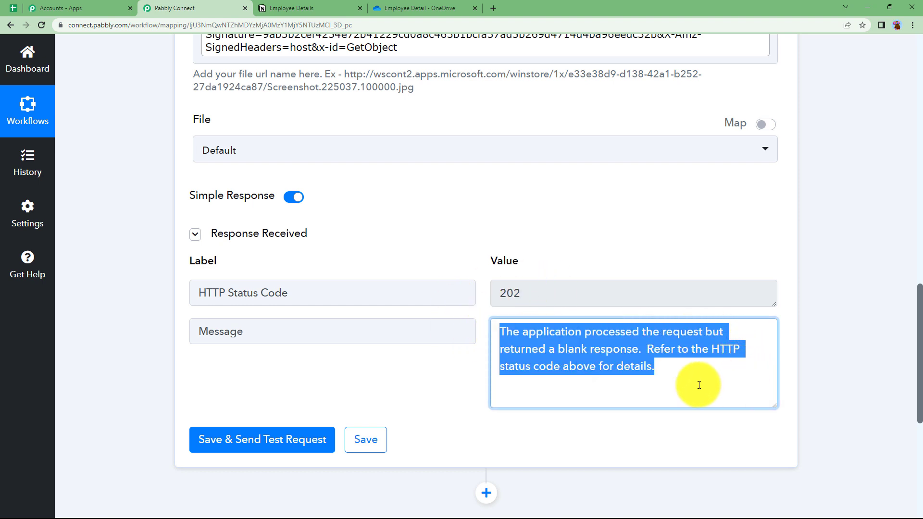
click(570, 365)
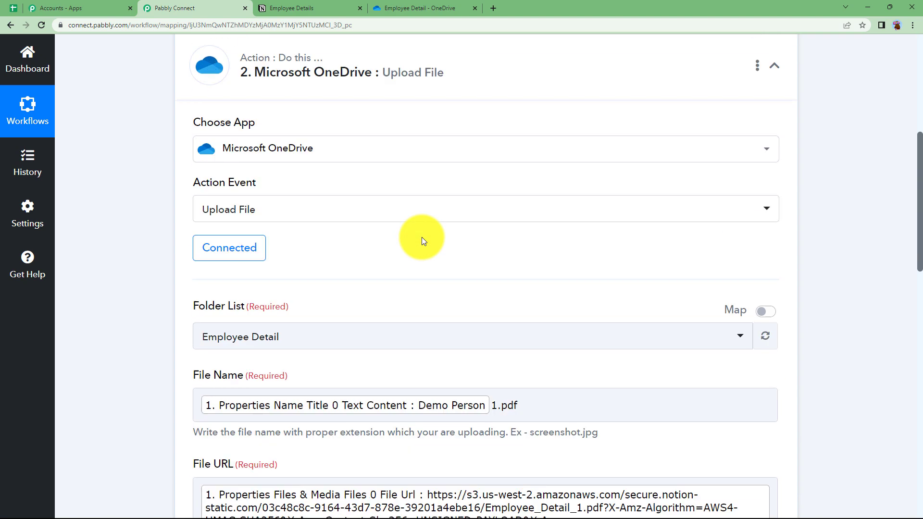
Confirm Demo Person1.pdf with employee details appears in OneDrive's Employee Detail folder, then return to the workflow
click(775, 65)
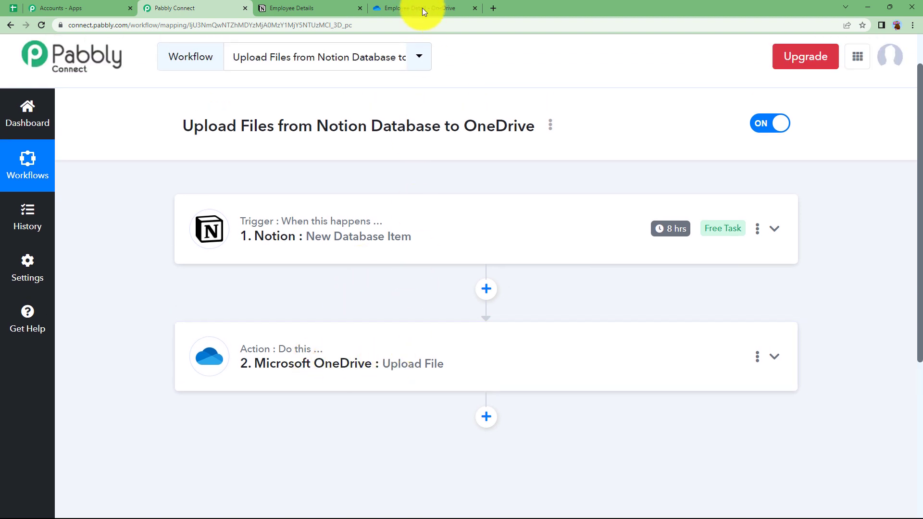
click(422, 8)
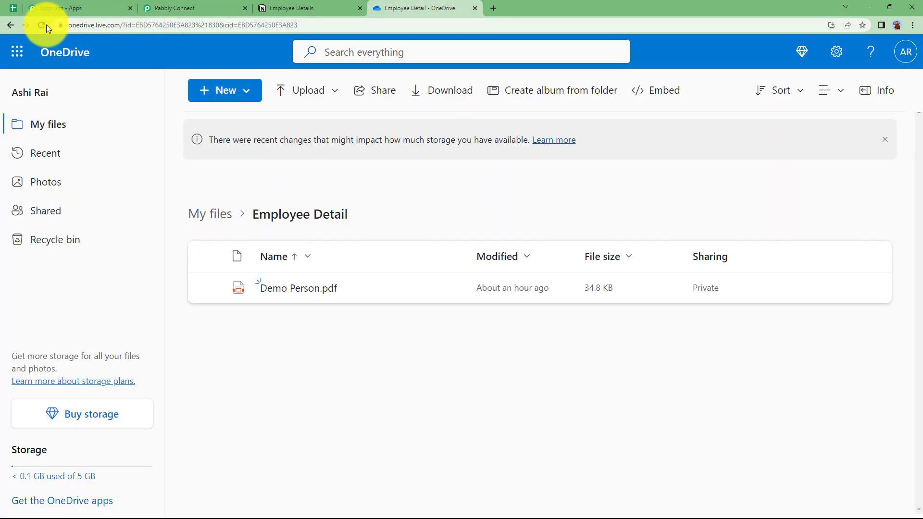
click(41, 24)
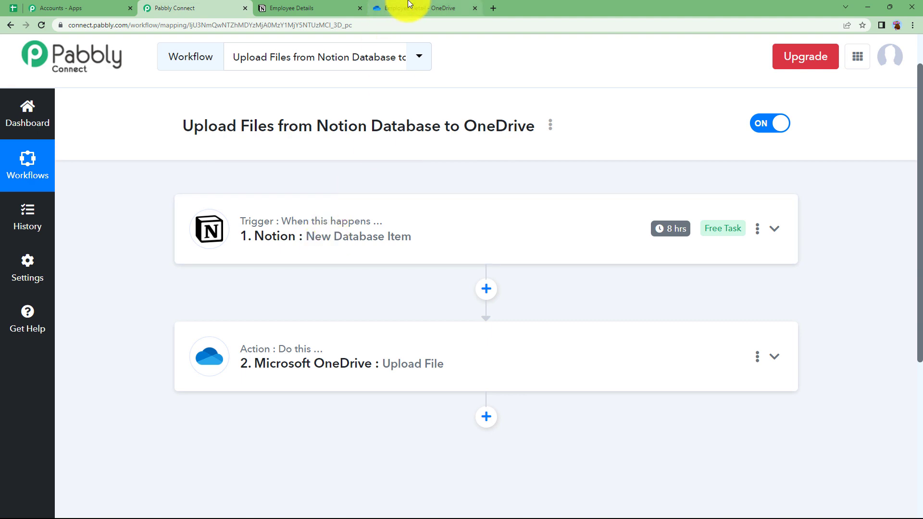
click(417, 7)
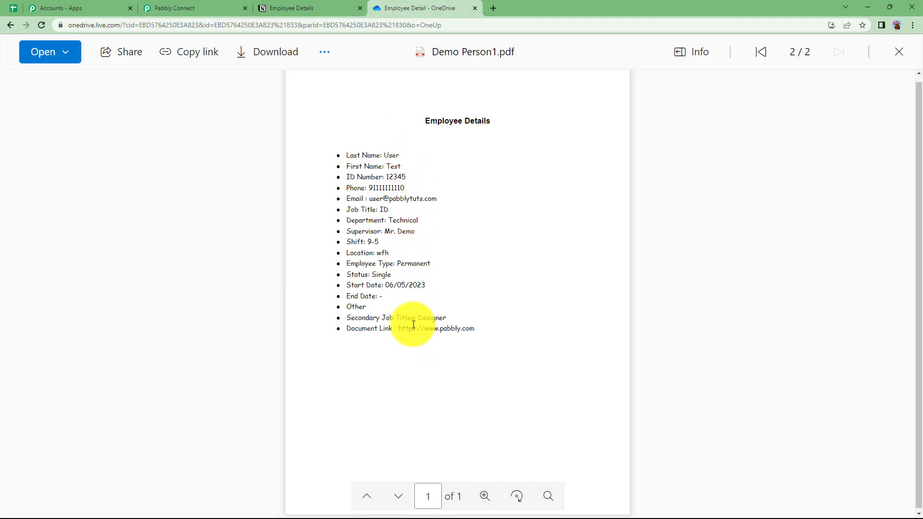
click(195, 8)
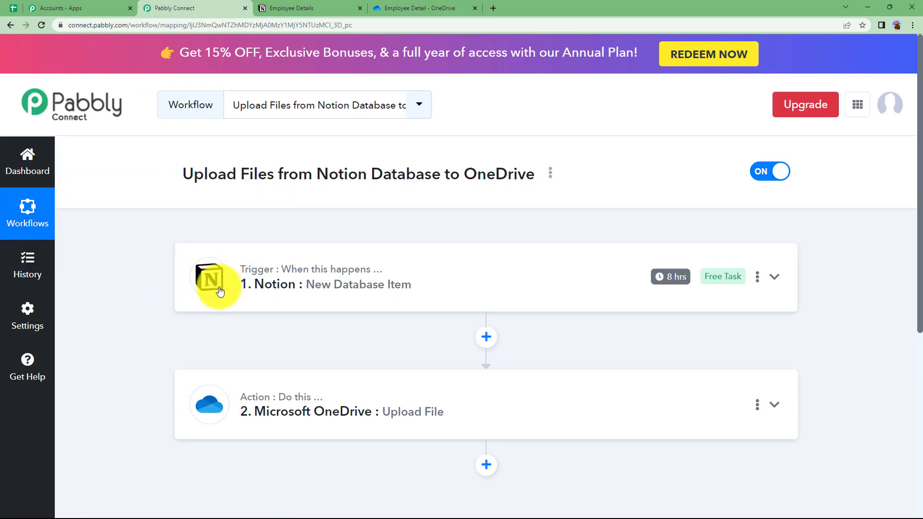
click(309, 8)
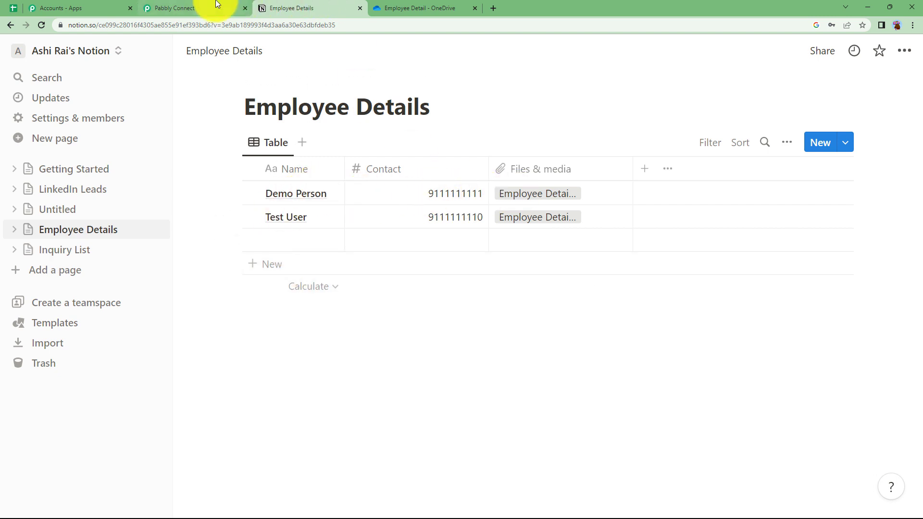
click(170, 8)
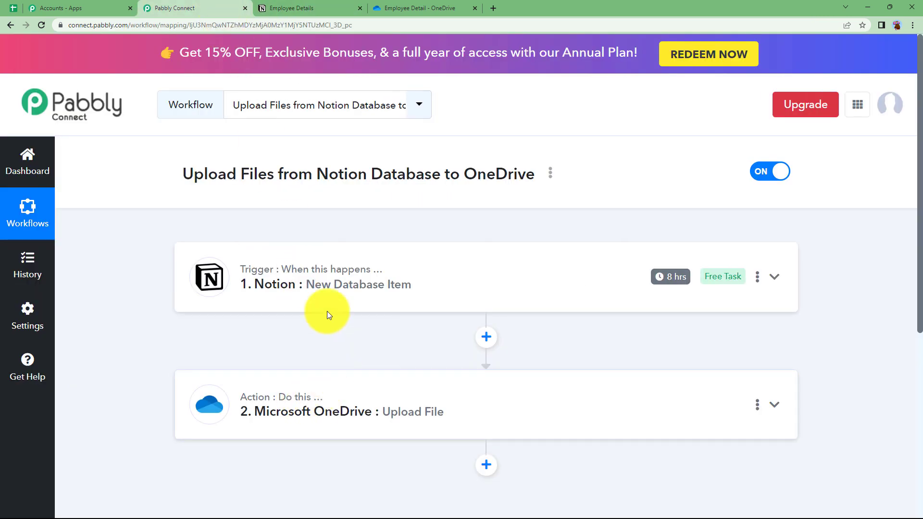
mouse_move(340, 384)
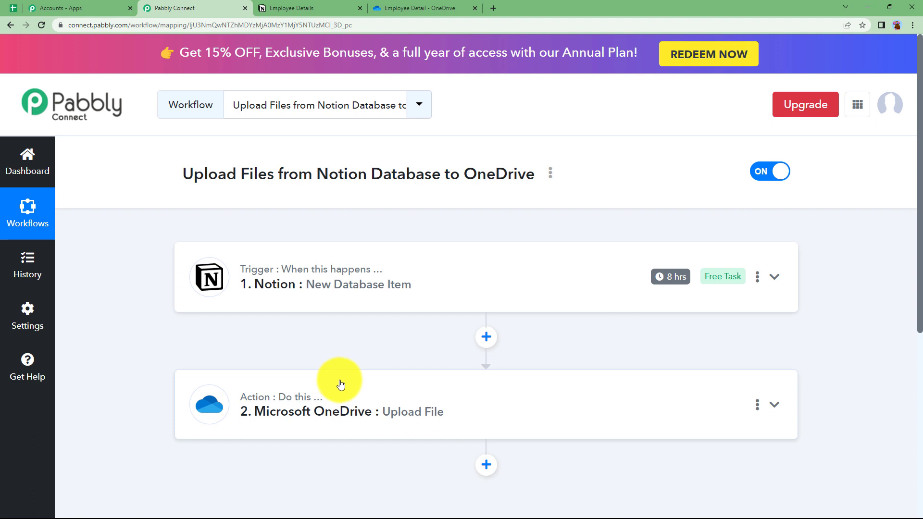
mouse_move(343, 393)
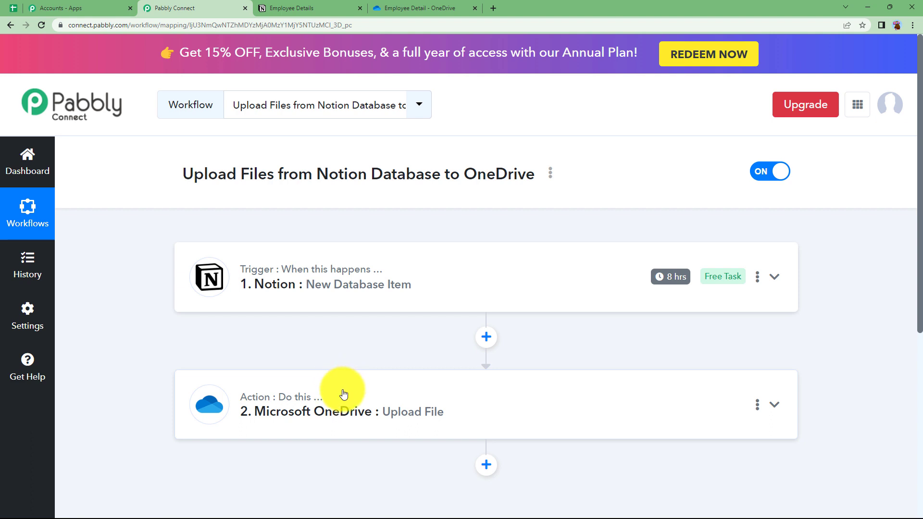